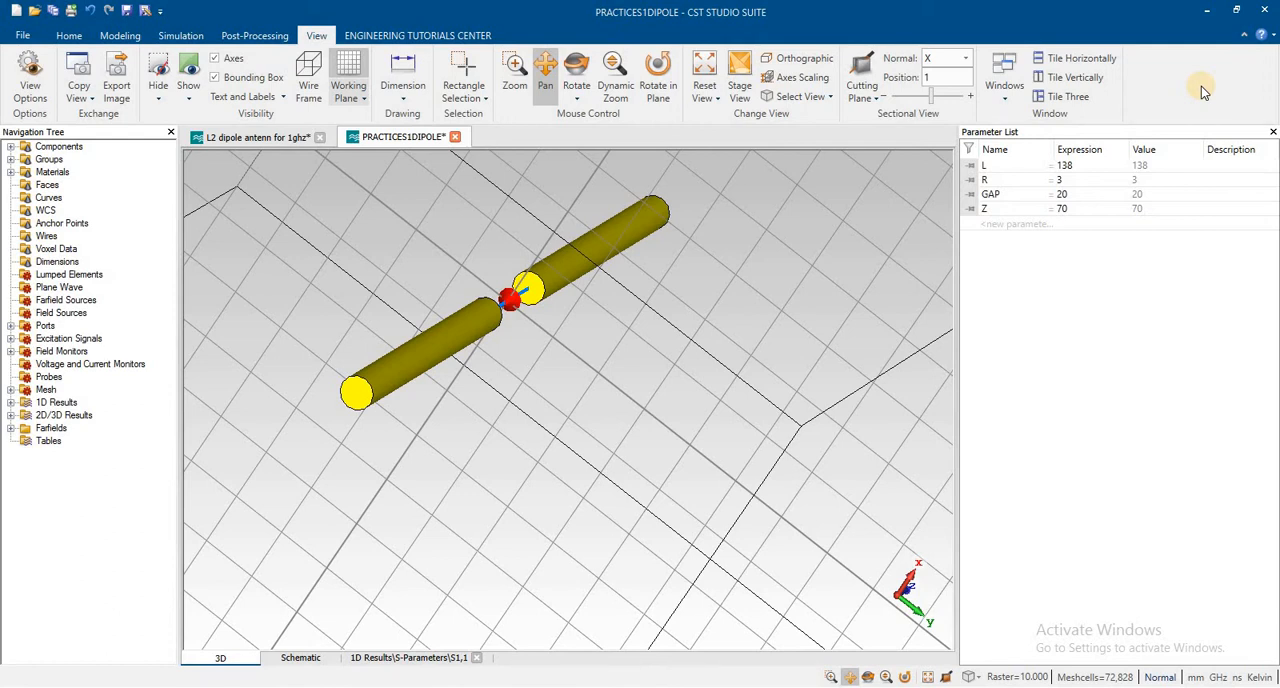
mouse_move(1203, 92)
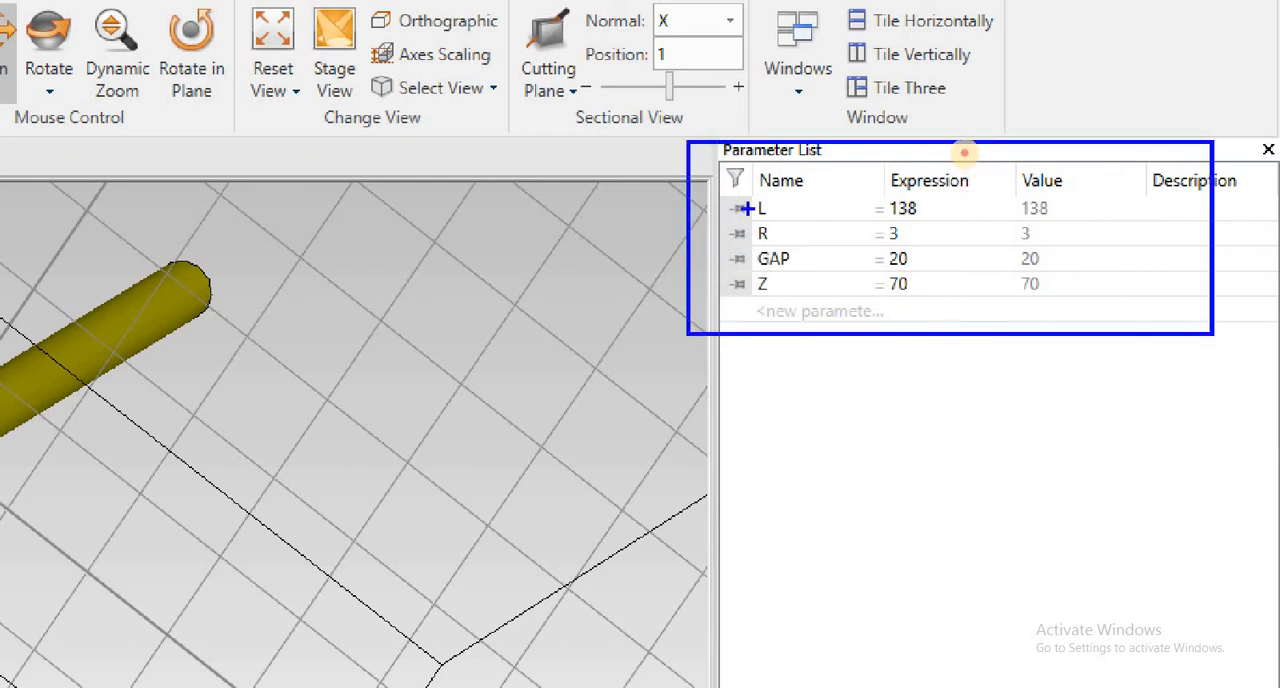
Review the dipole and gap cylinder definitions in the model history without changing them.
click(840, 208)
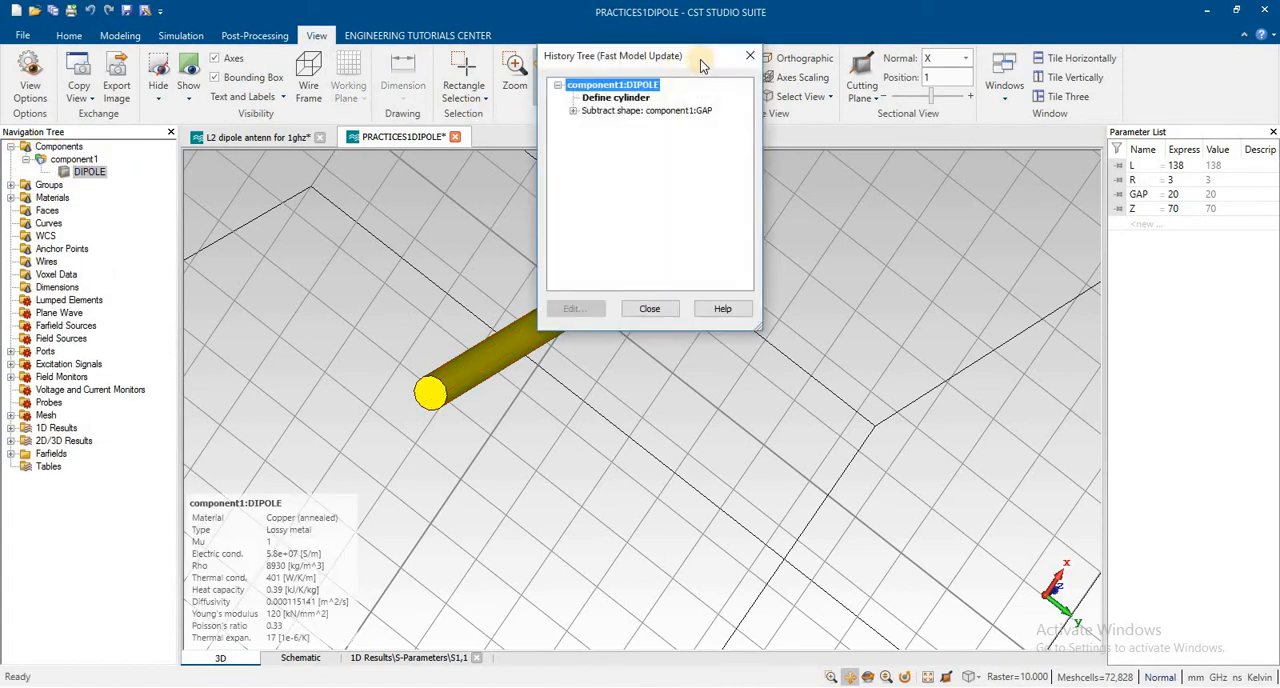
click(615, 98)
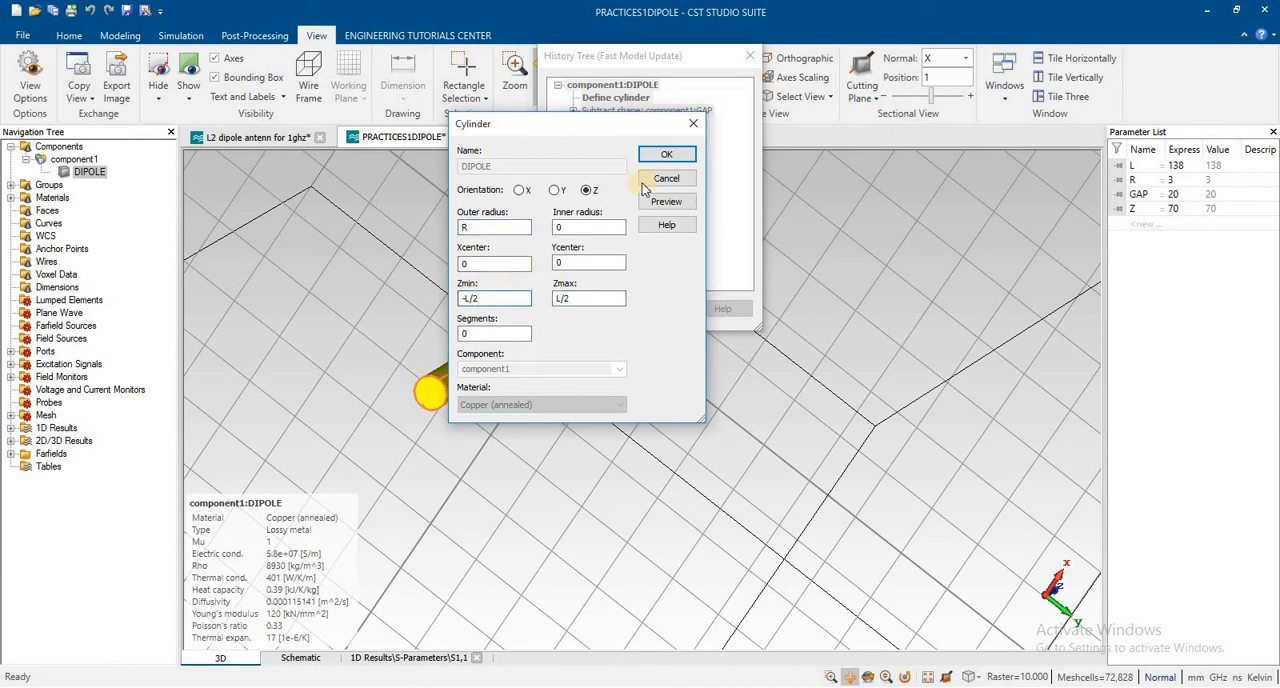
click(666, 153)
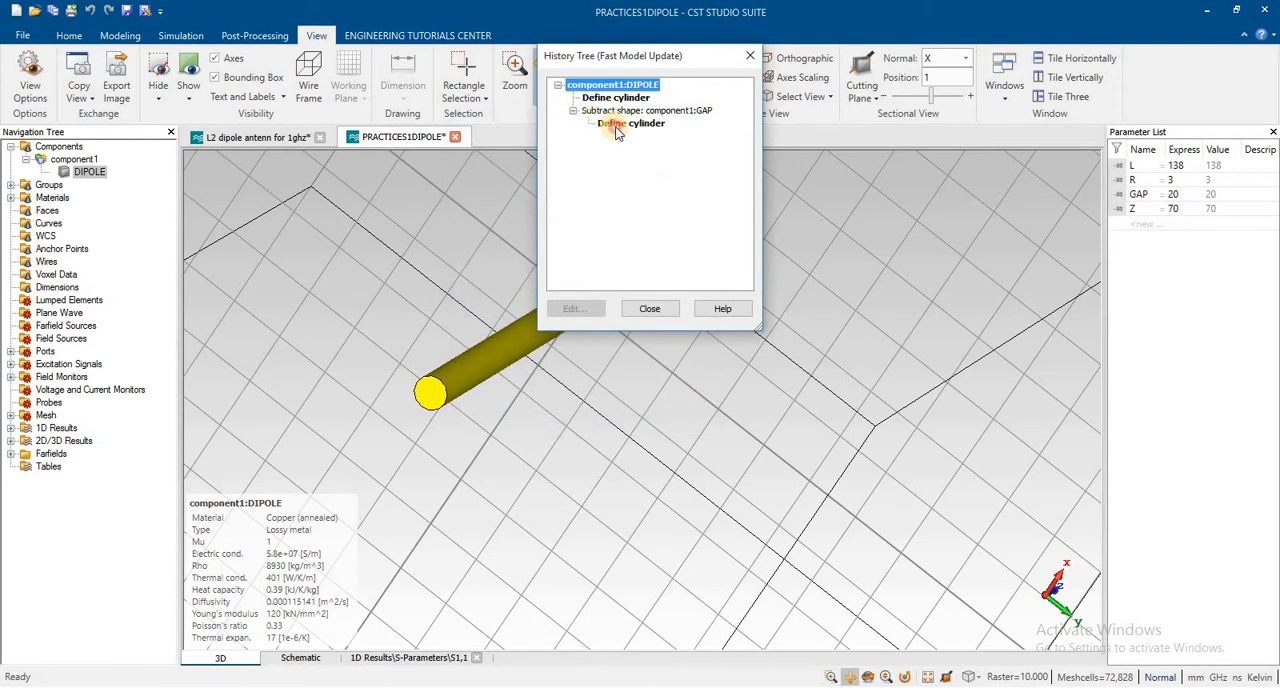
double_click(630, 123)
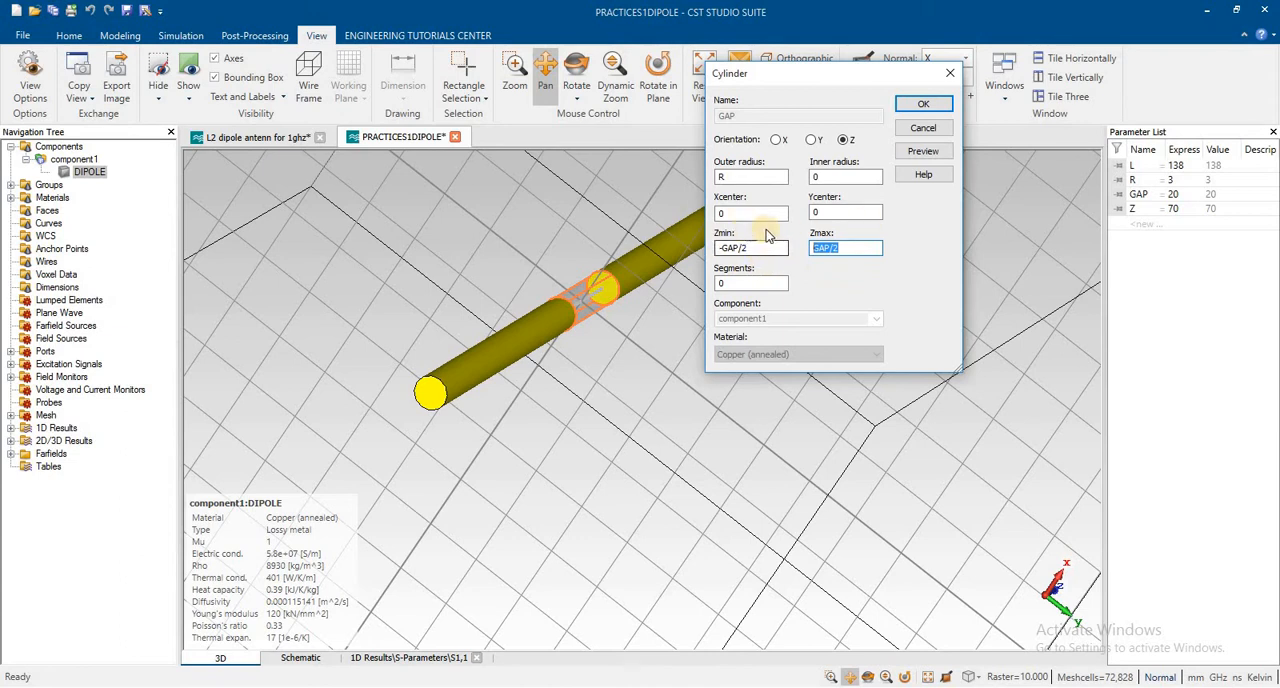
click(750, 176)
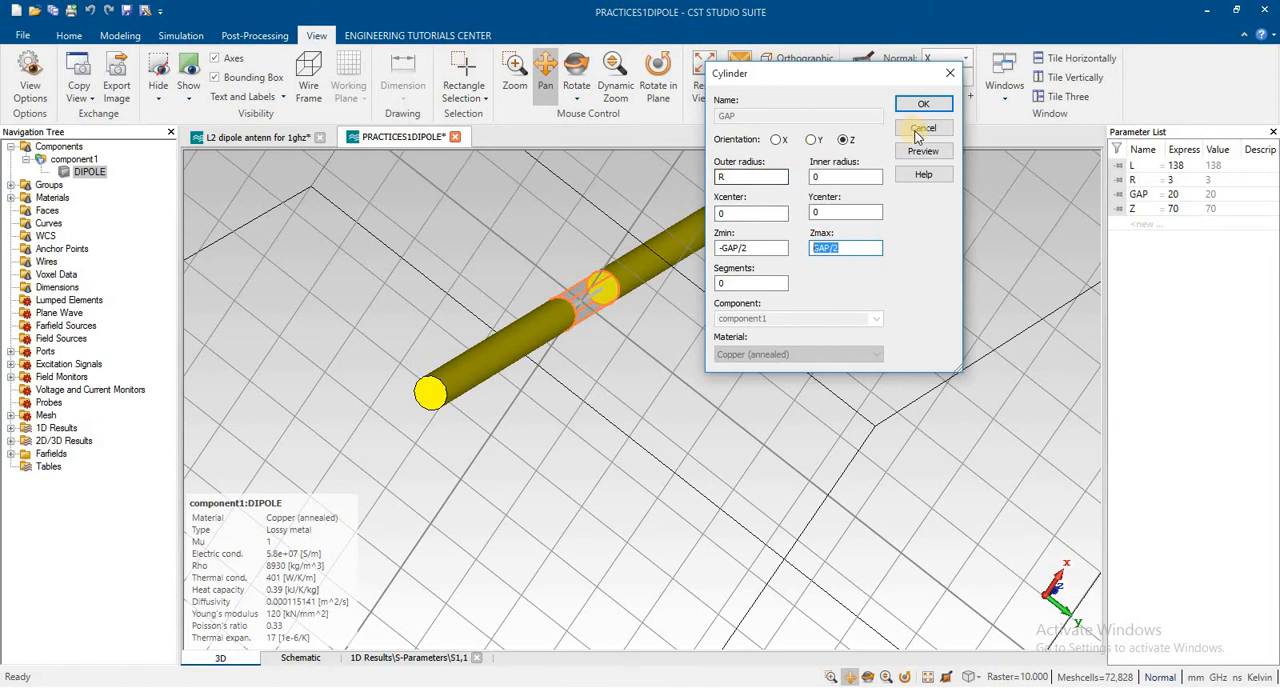
click(923, 103)
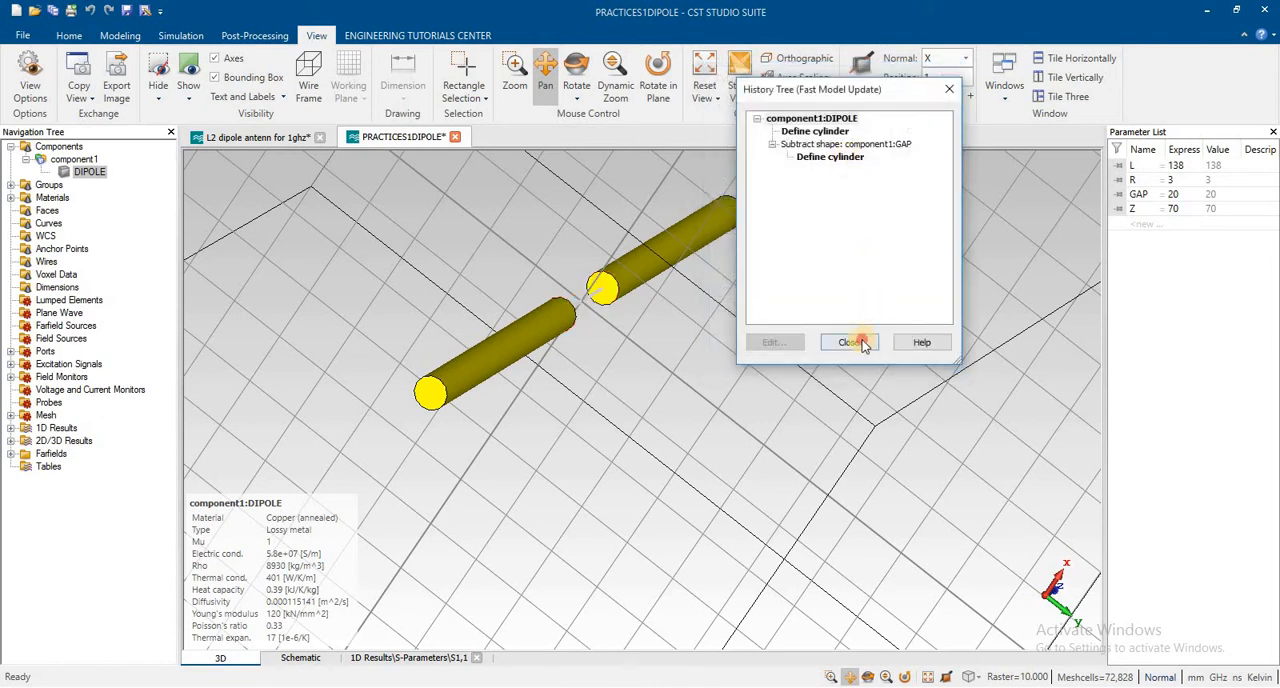
click(848, 342)
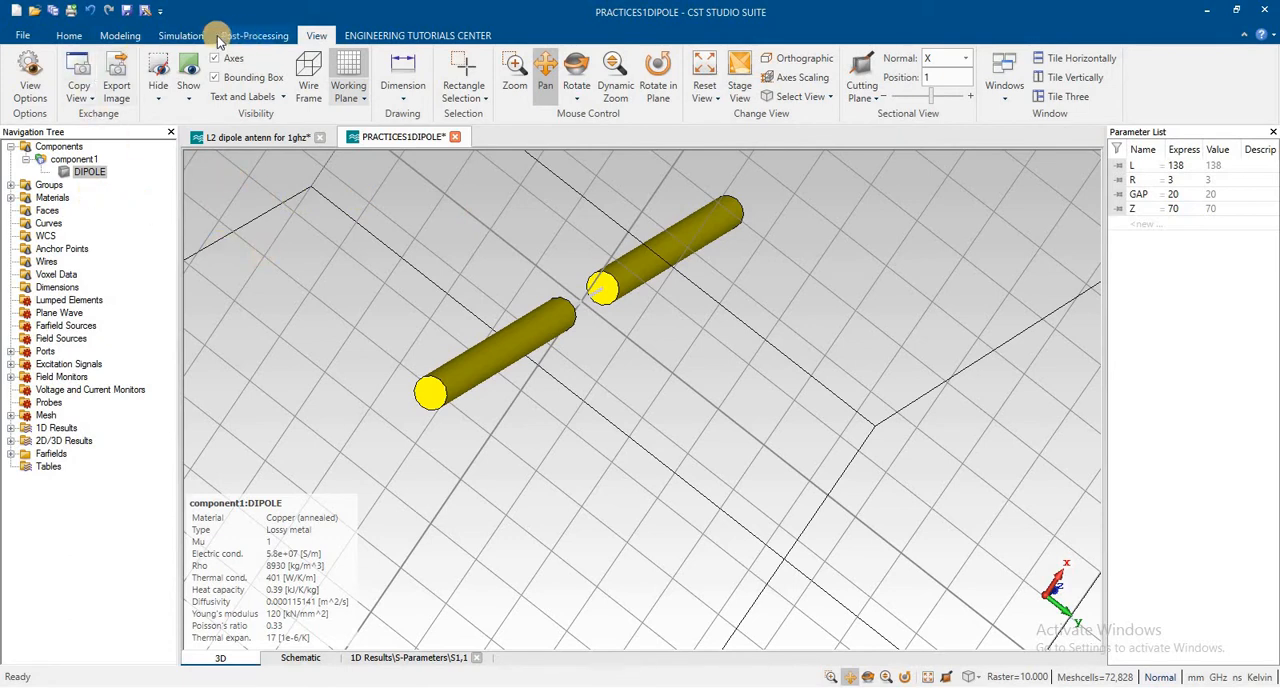
Pick the circle centres of the right and left arms' gap-facing end faces.
click(181, 35)
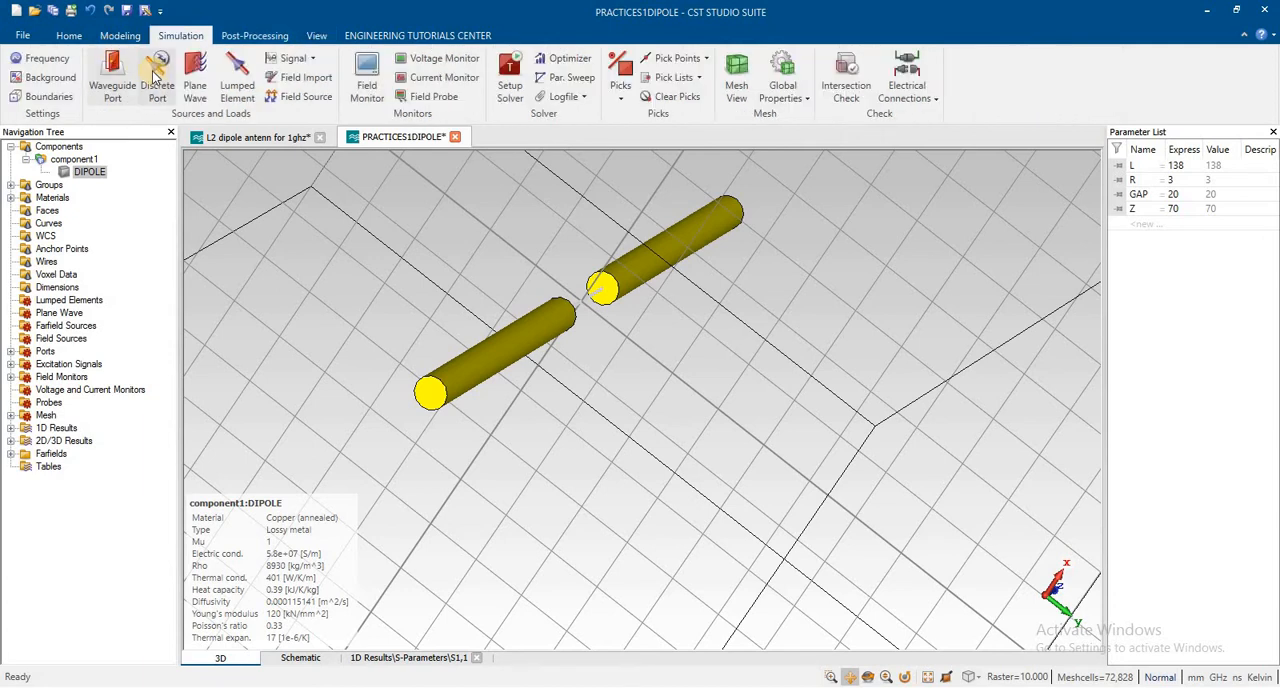
mouse_move(157, 75)
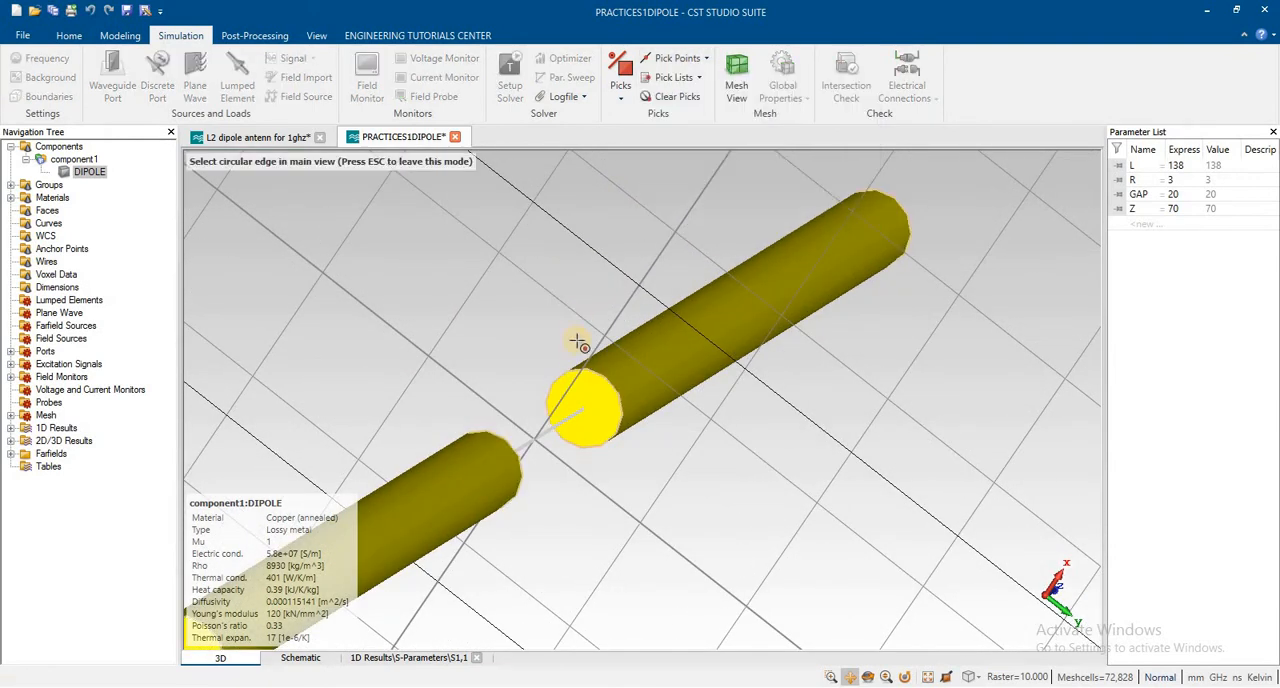
click(583, 408)
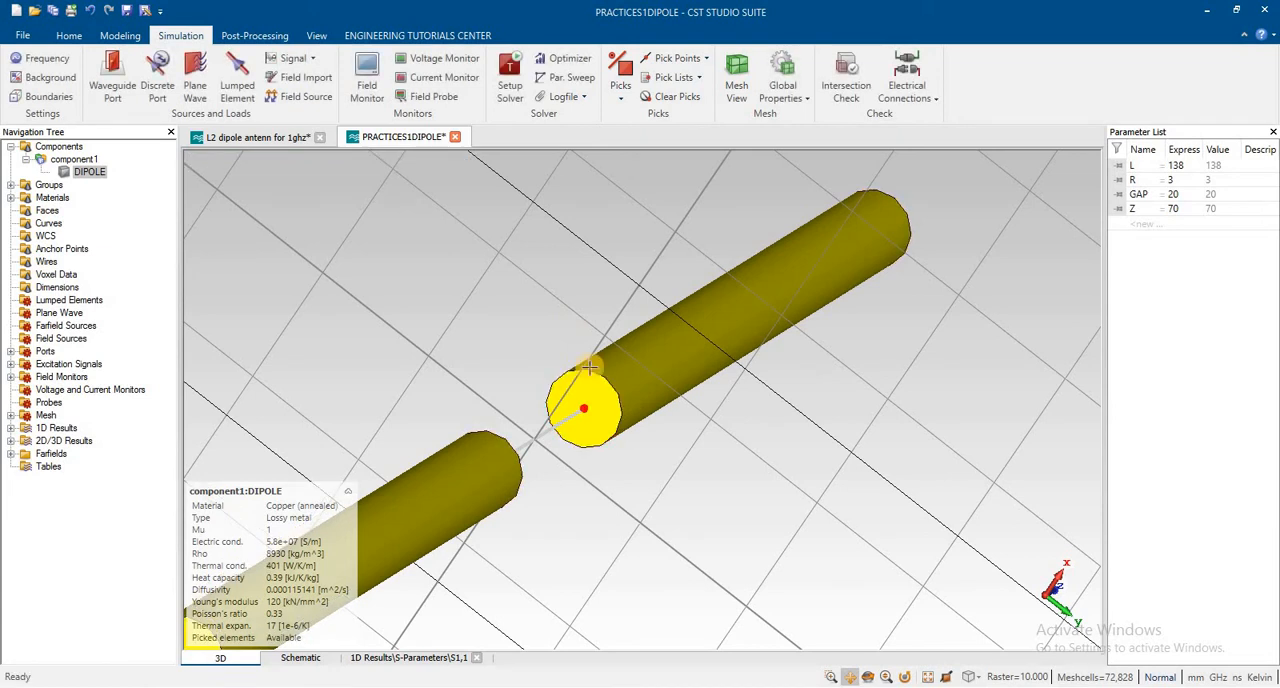
right_click(585, 408)
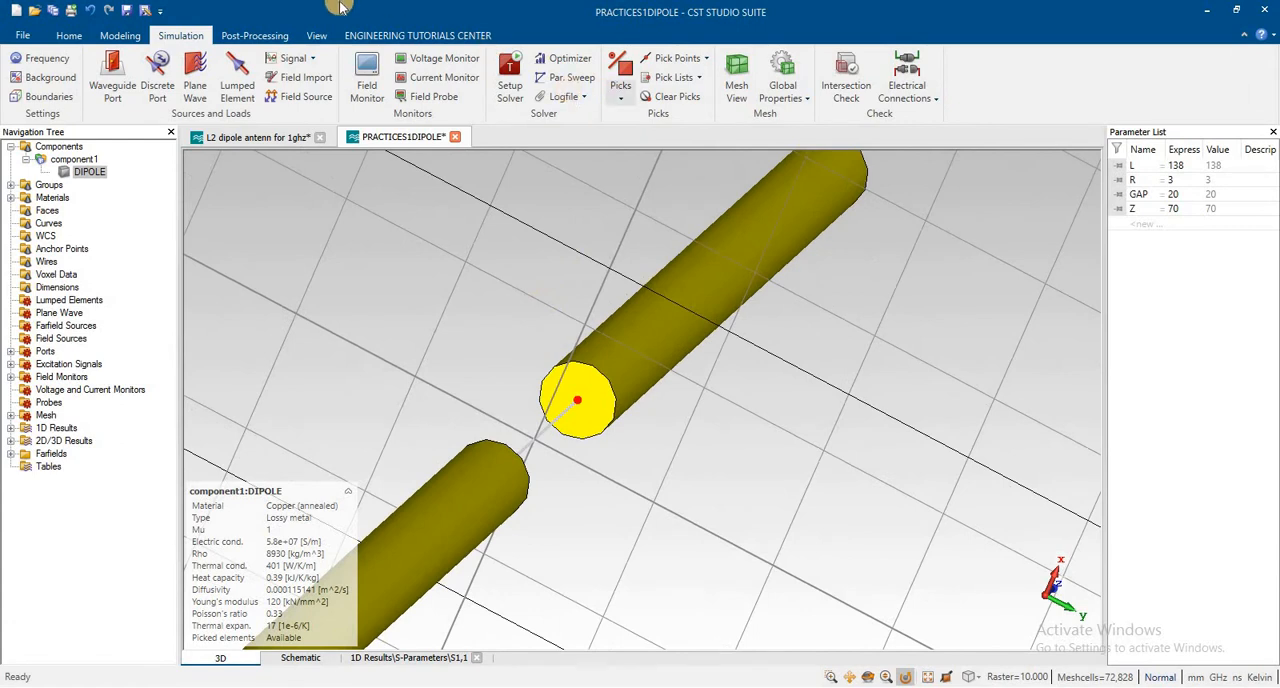
click(316, 35)
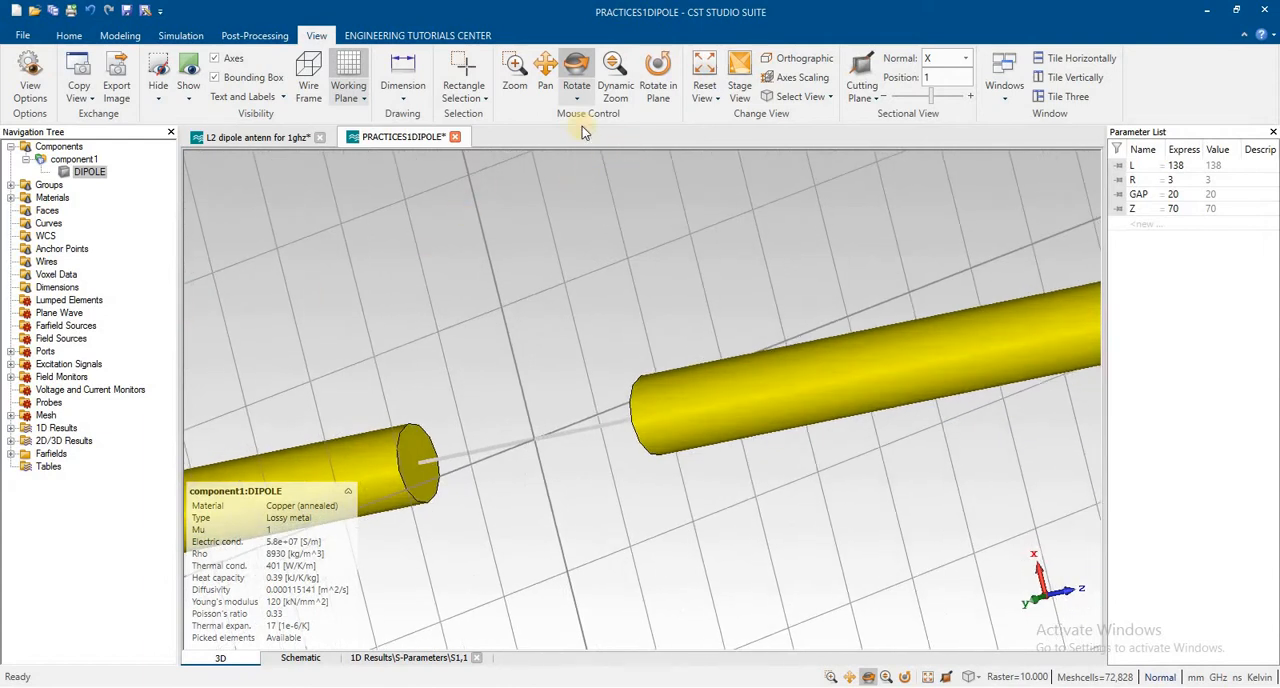
mouse_move(120, 35)
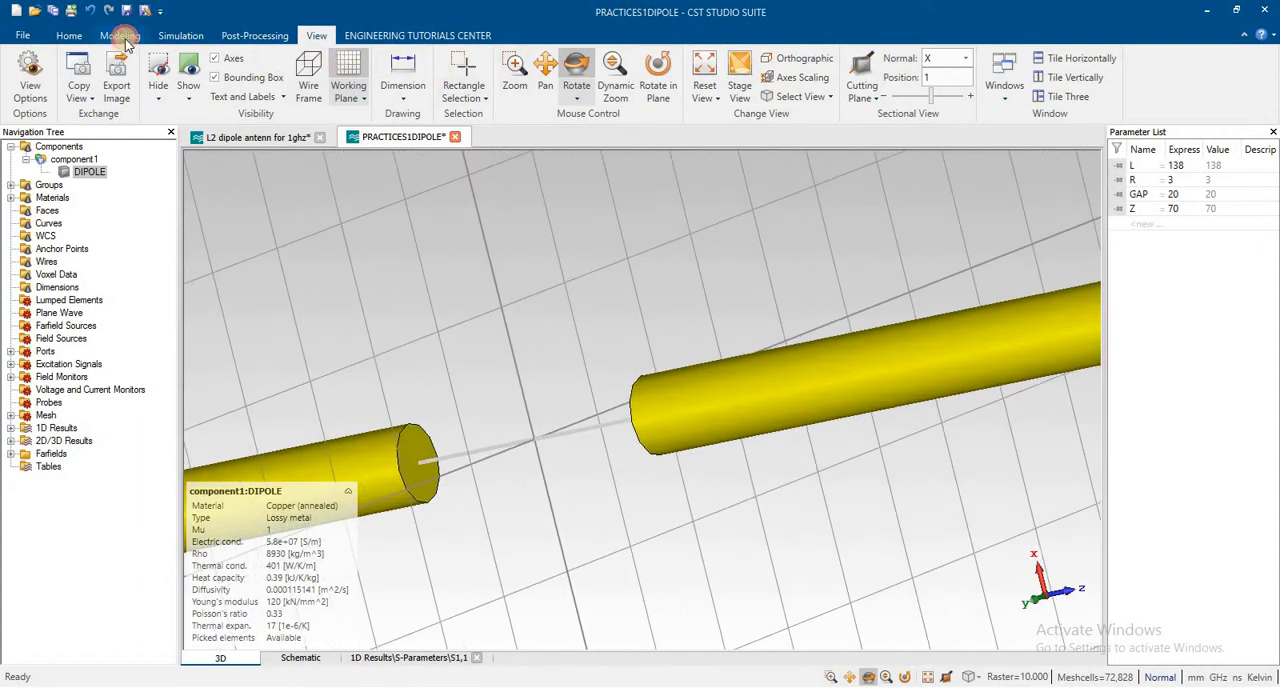
click(119, 35)
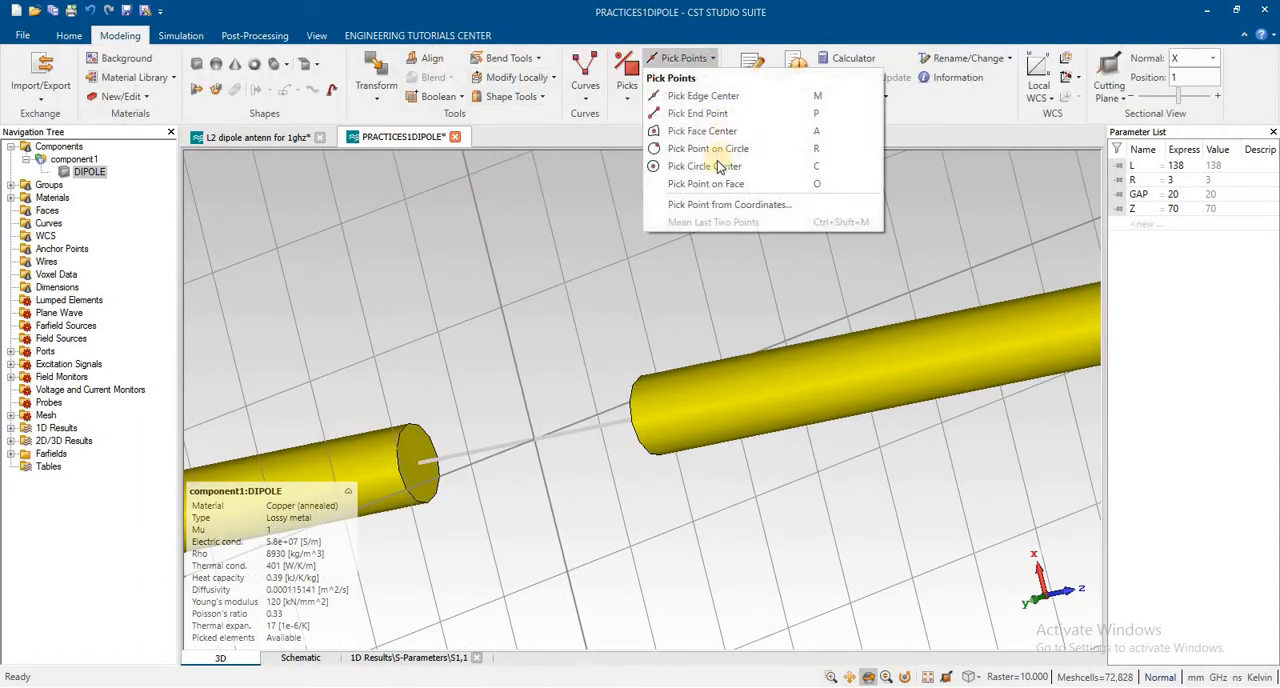
click(704, 166)
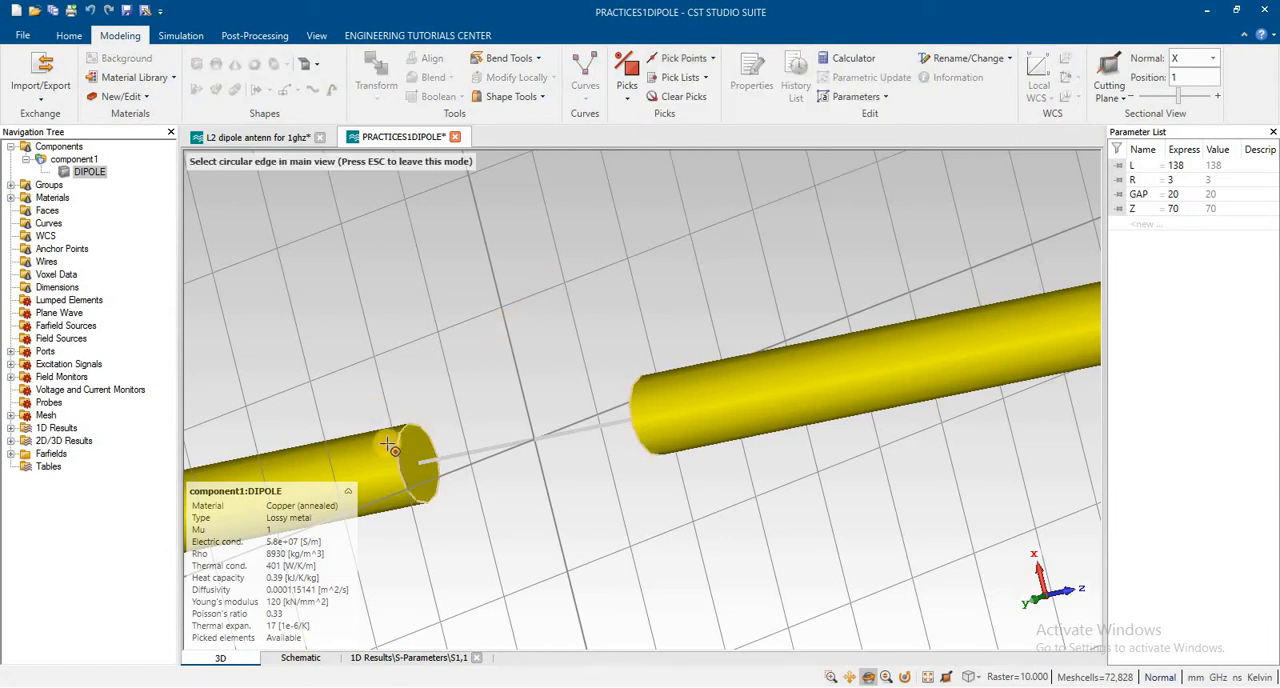
click(390, 445)
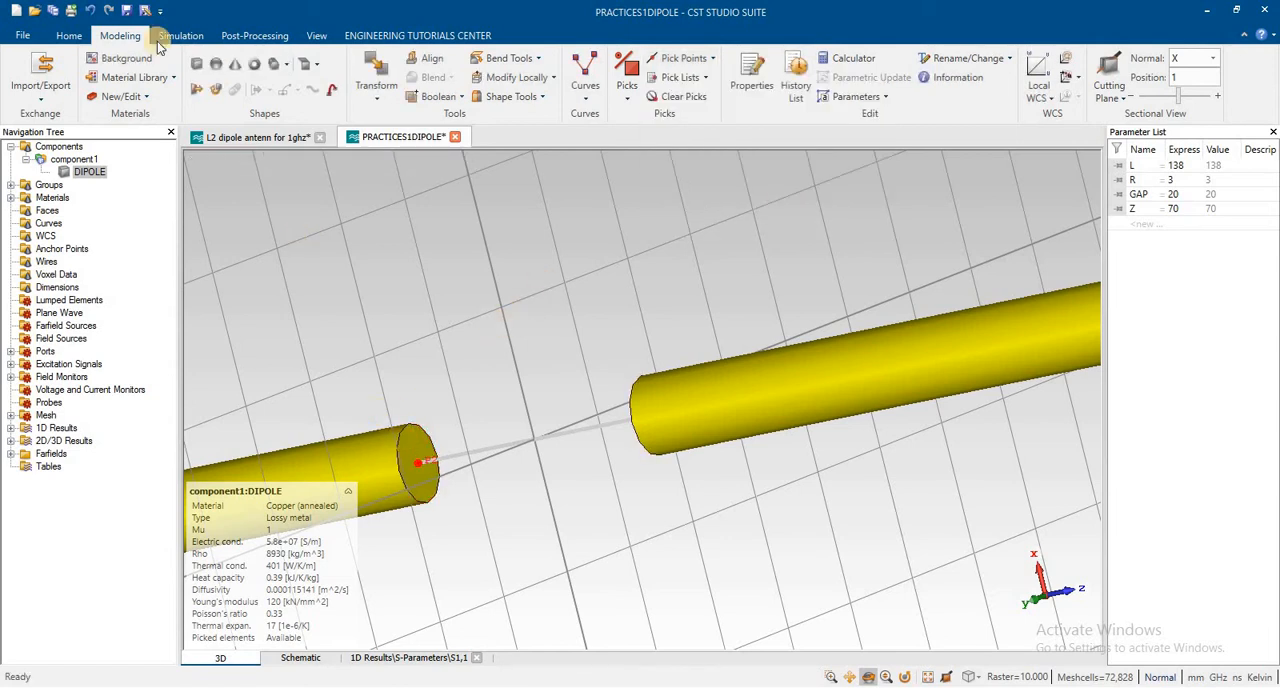
Define a 50 Ohm S-parameter discrete port across the feed gap using the picked points.
click(181, 35)
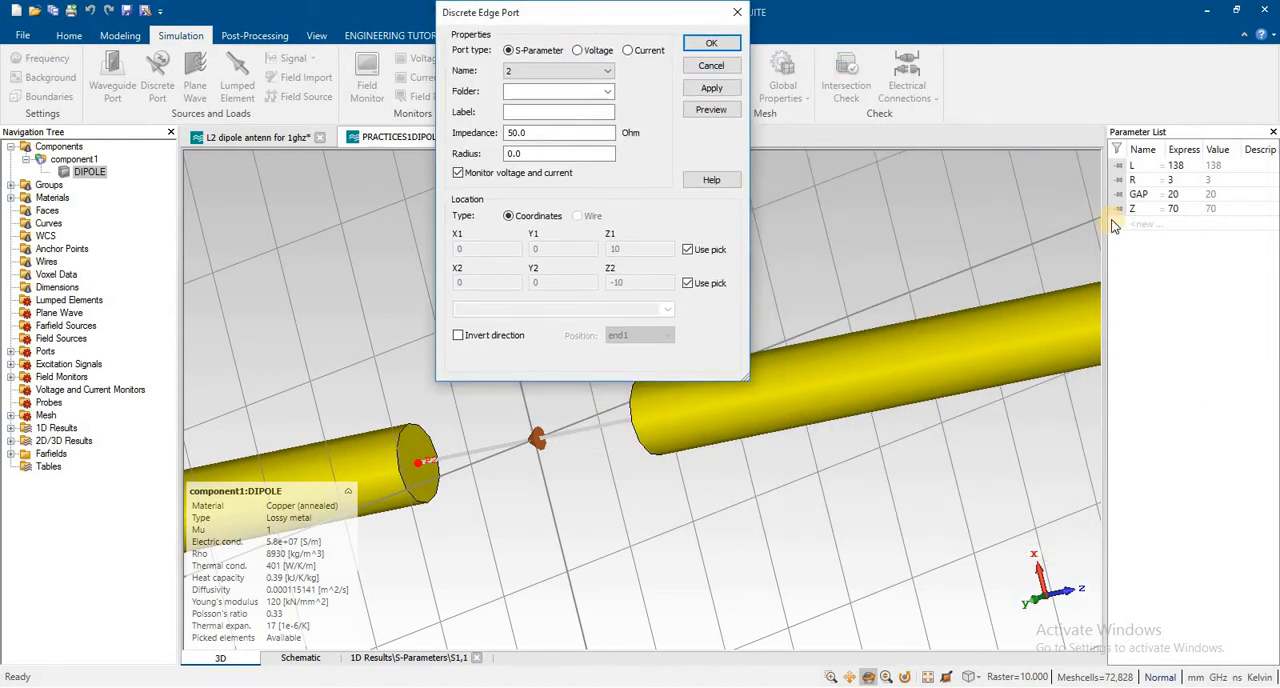
mouse_move(617, 302)
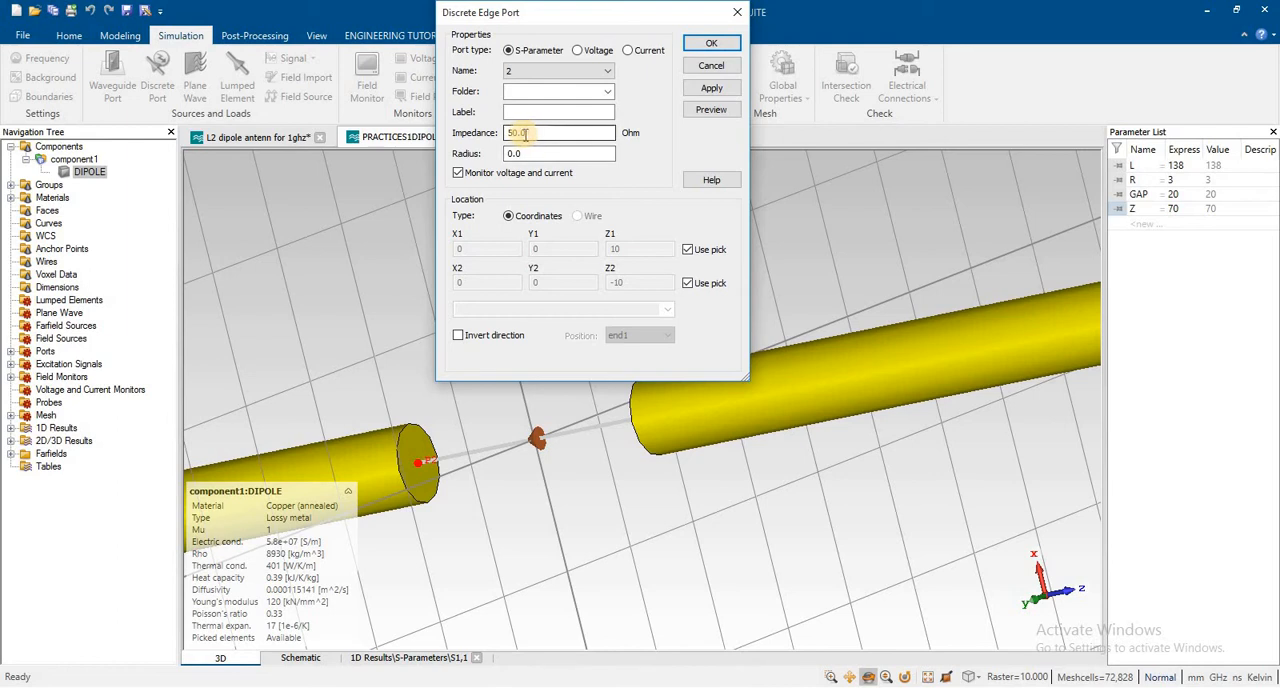
click(711, 88)
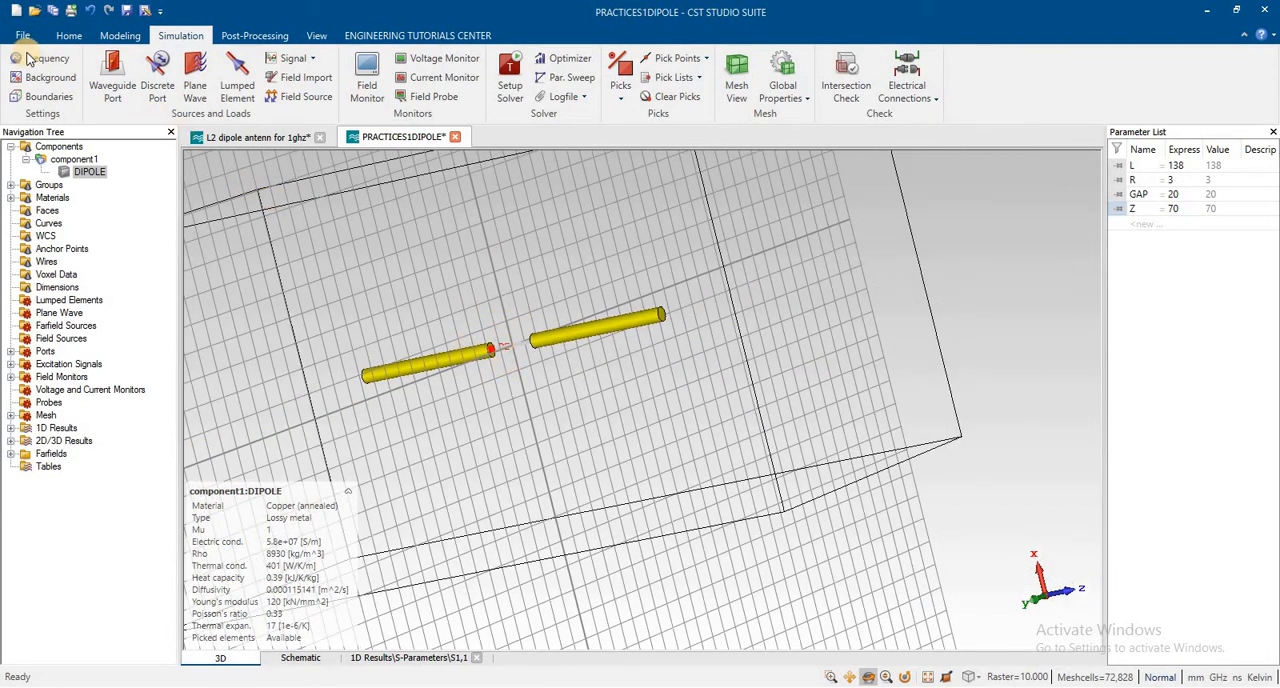
Set the frequency range to Min 0.75 and Max 0.95 and confirm.
click(47, 58)
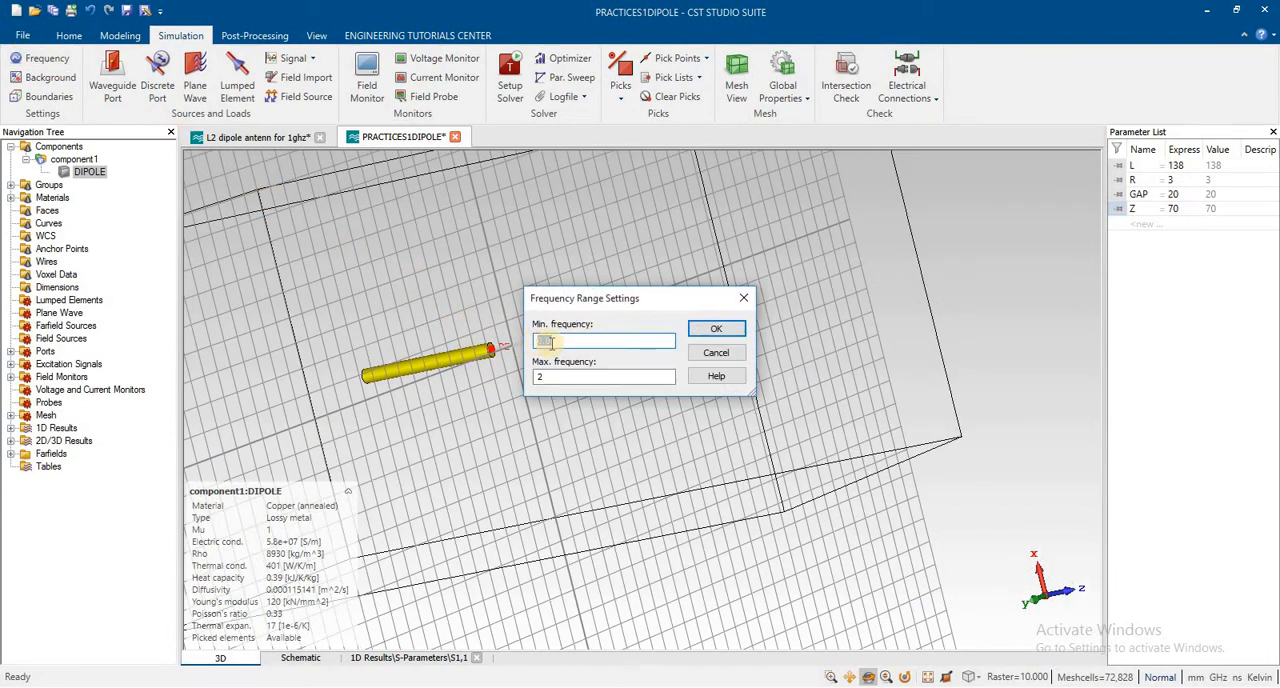
text(0.0)
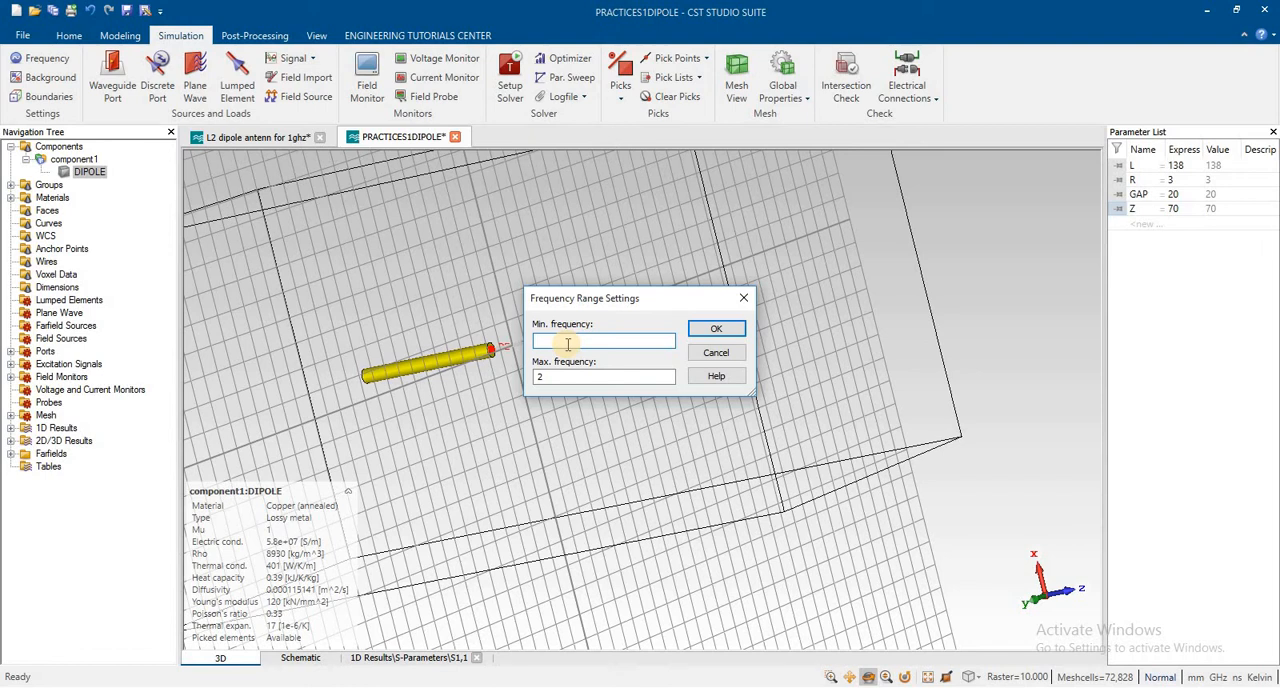
text(0)
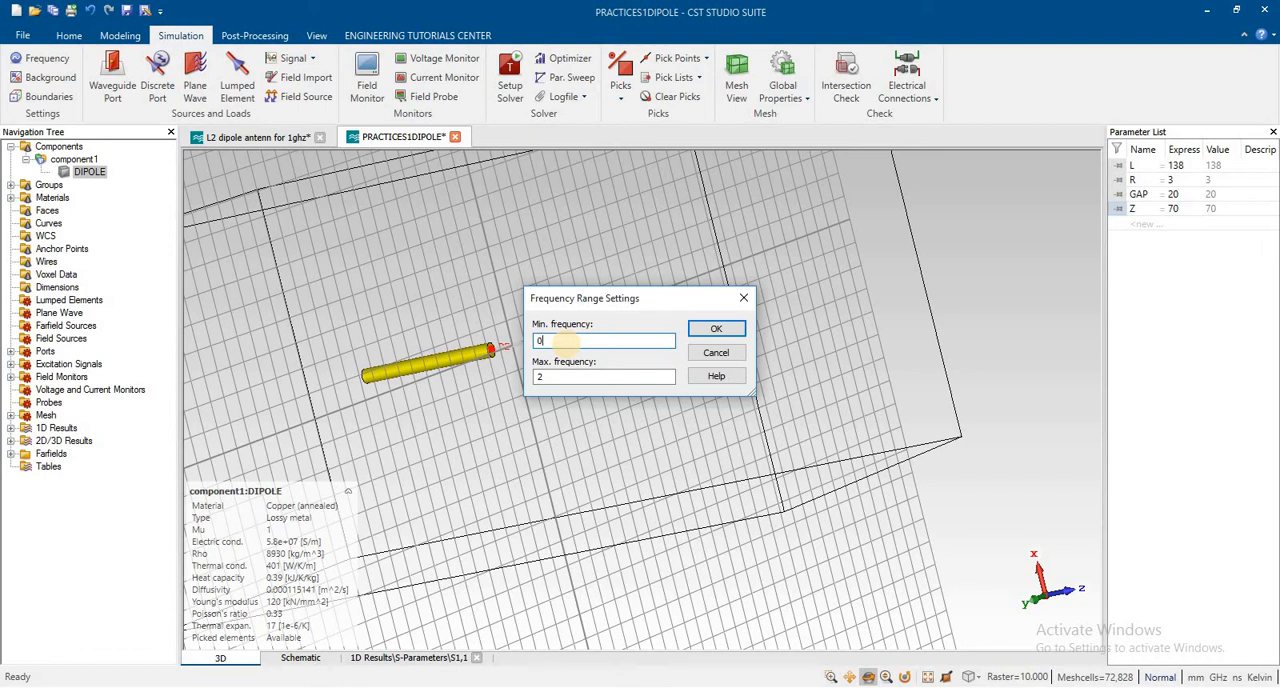
text(.)
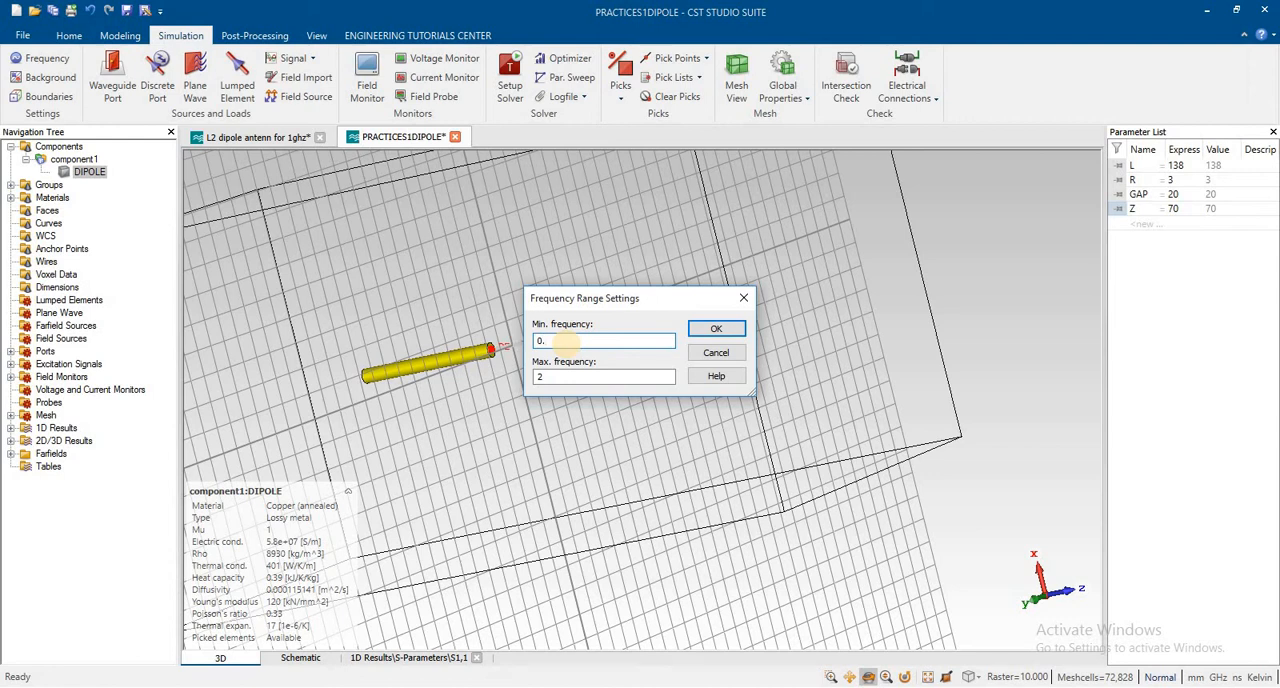
text(7)
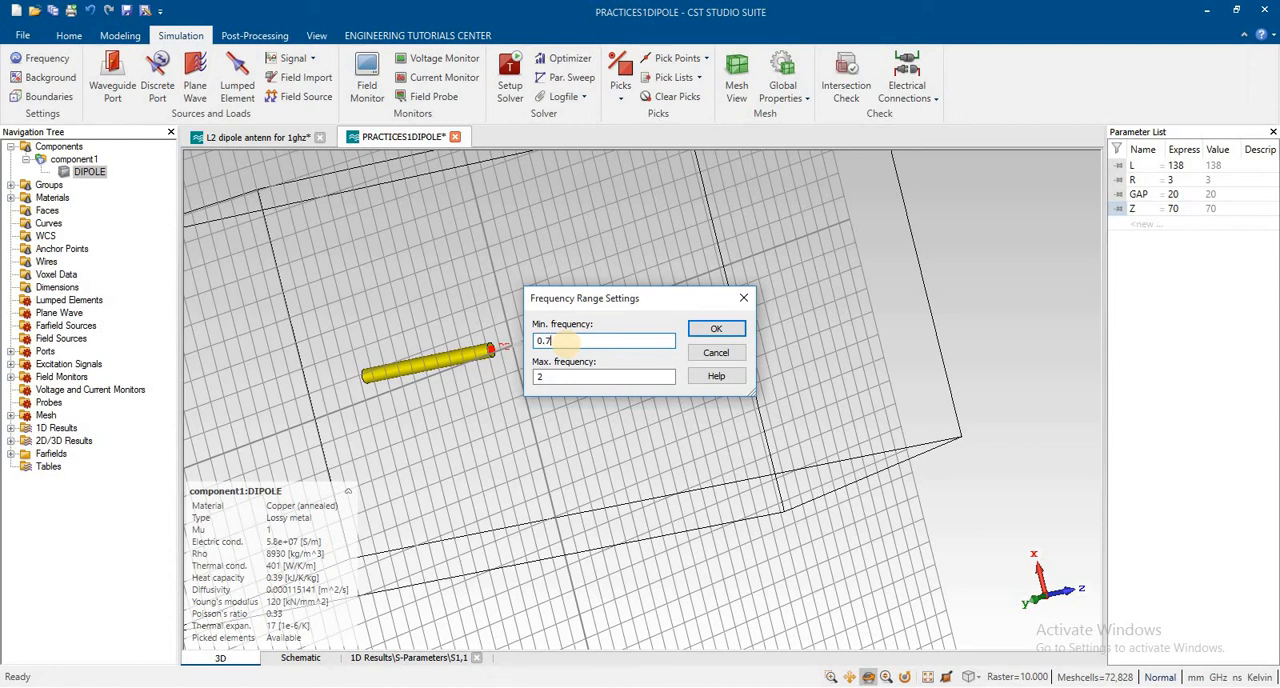
text(5)
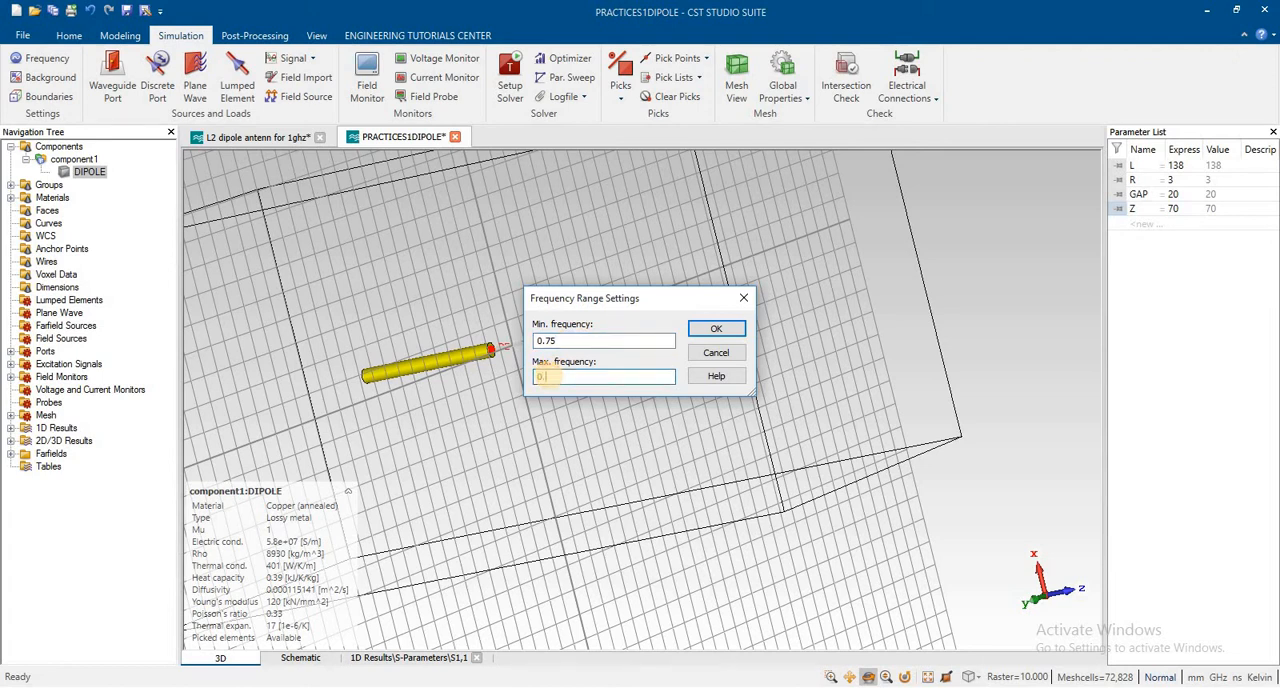
text(0.95)
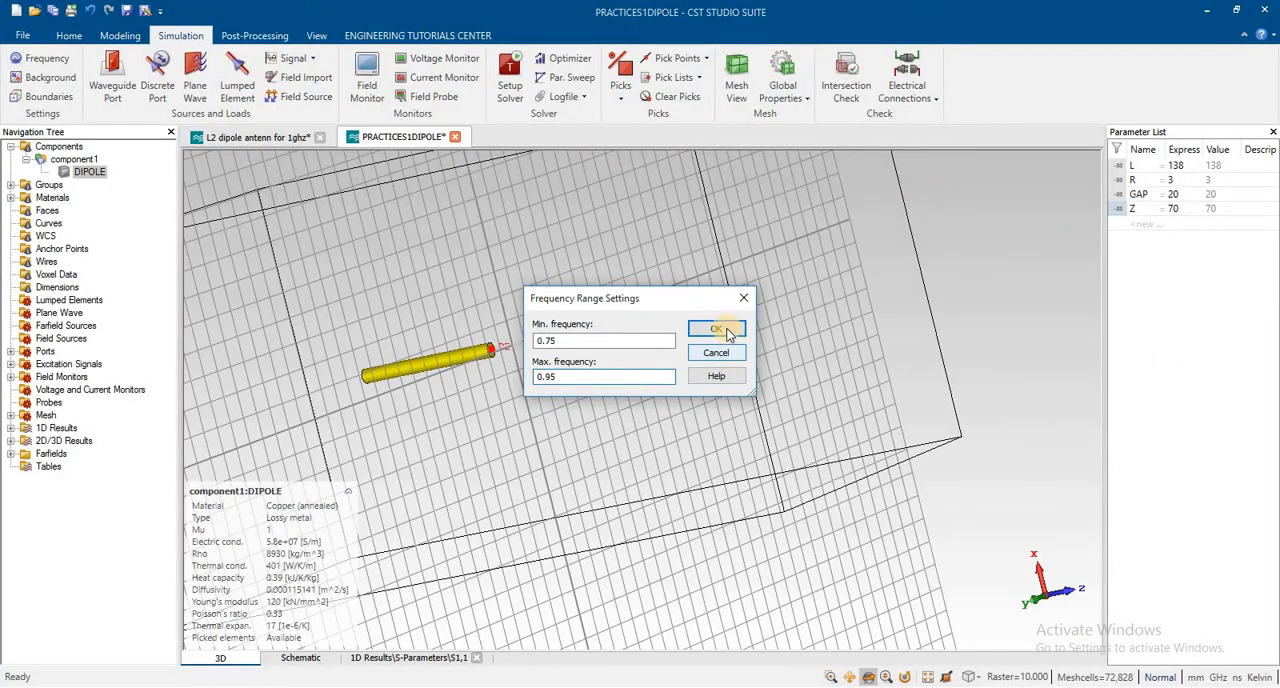
click(716, 329)
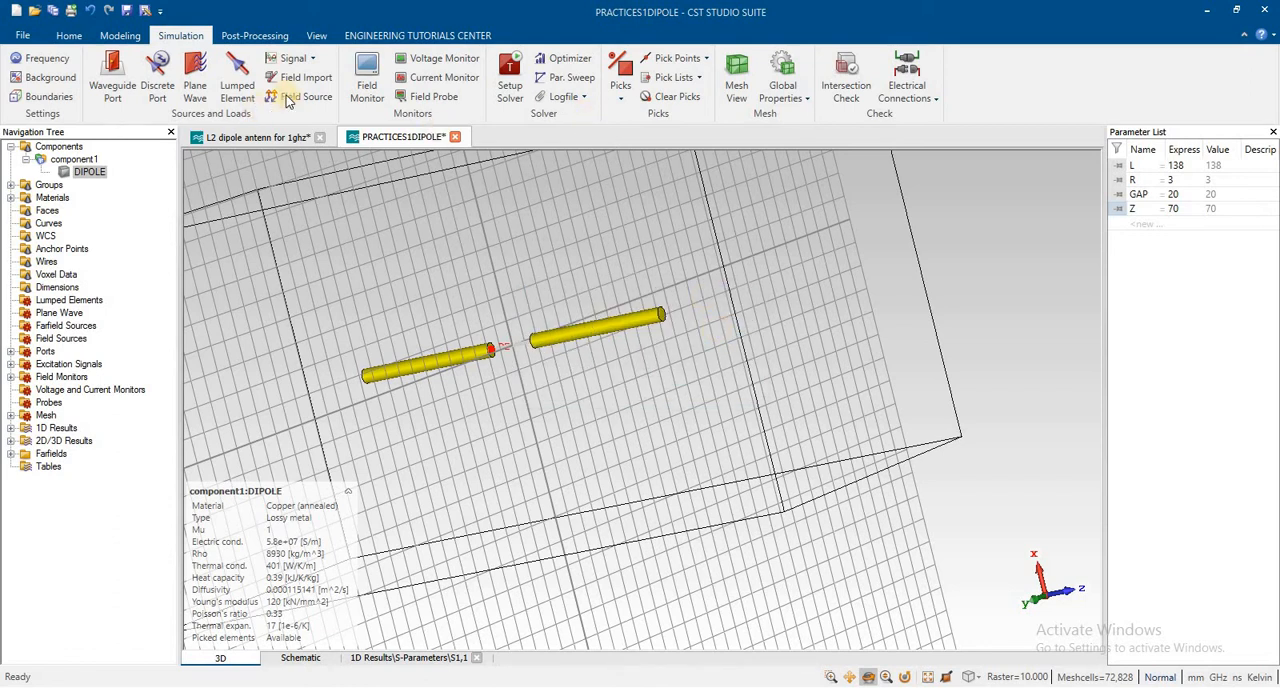
click(366, 77)
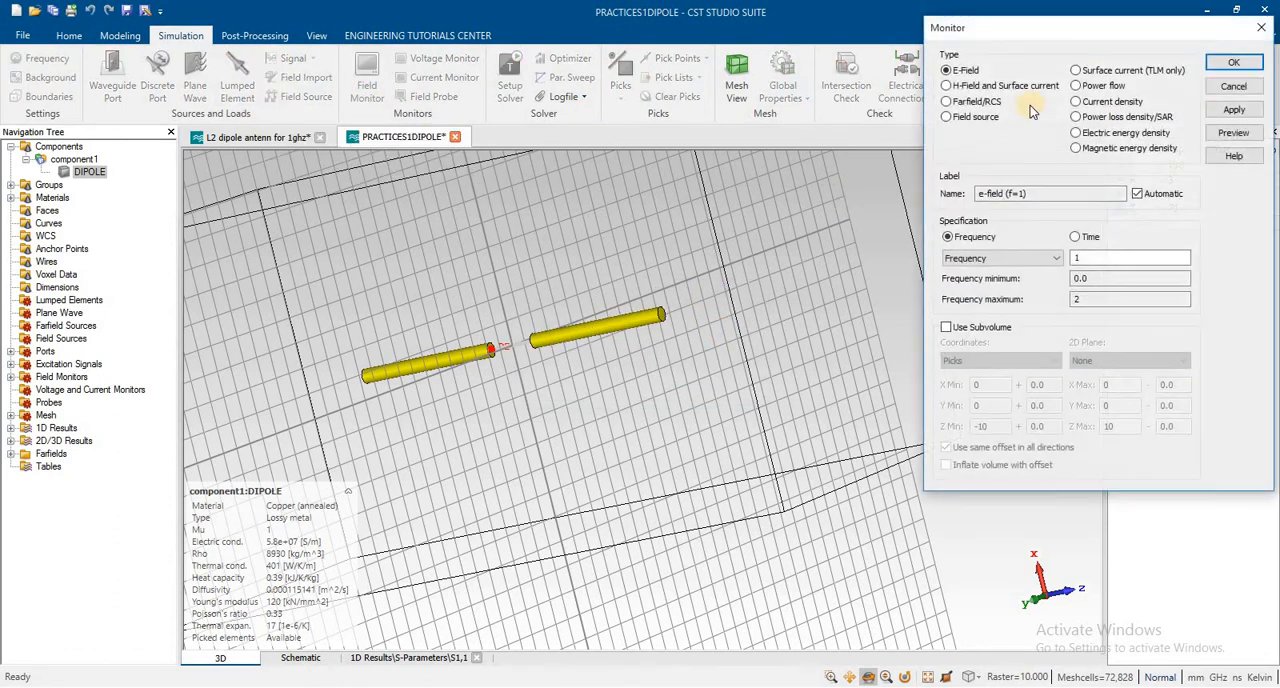
mouse_move(1195, 55)
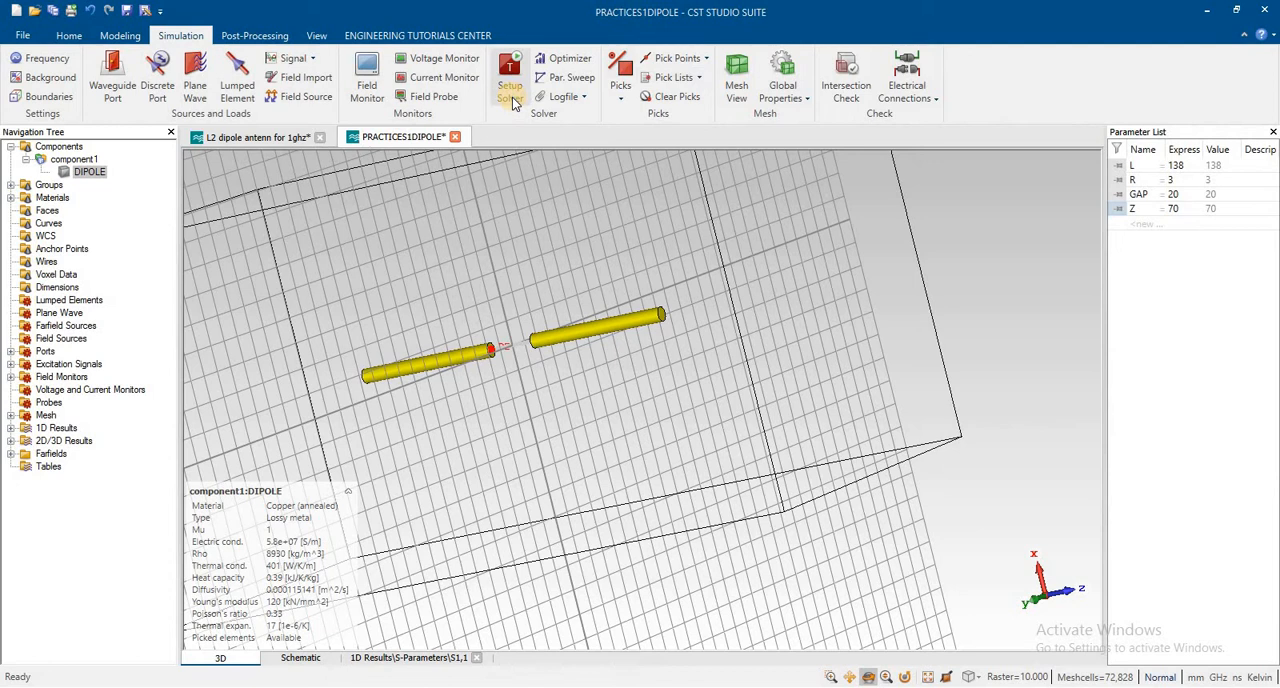
click(510, 72)
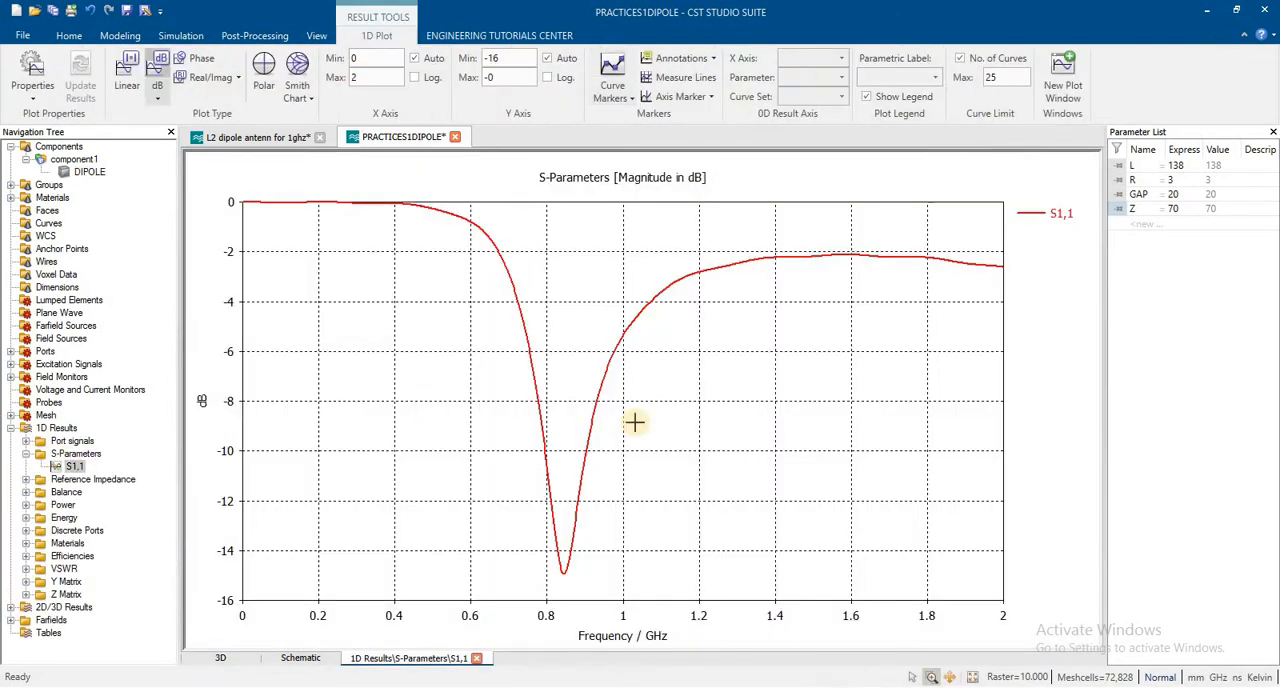
Place curve markers at the two -10 dB S1,1 crossings near 0.80 GHz and 0.90 GHz.
click(612, 70)
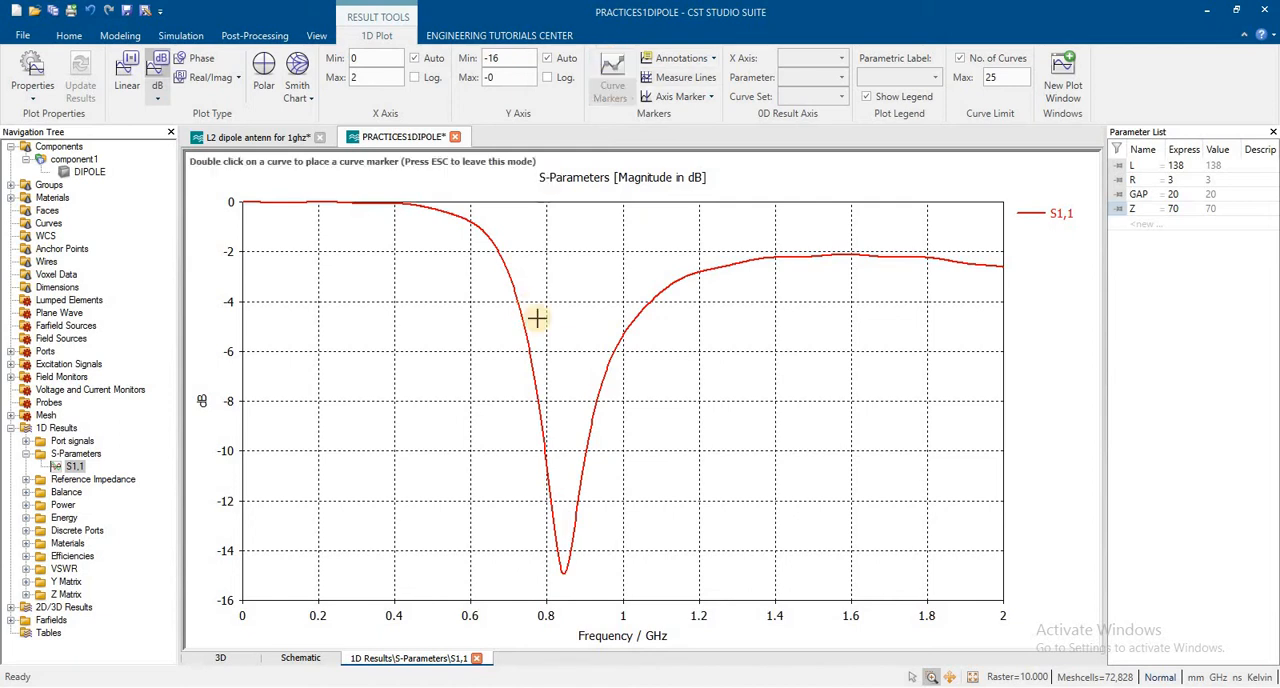
mouse_move(547, 477)
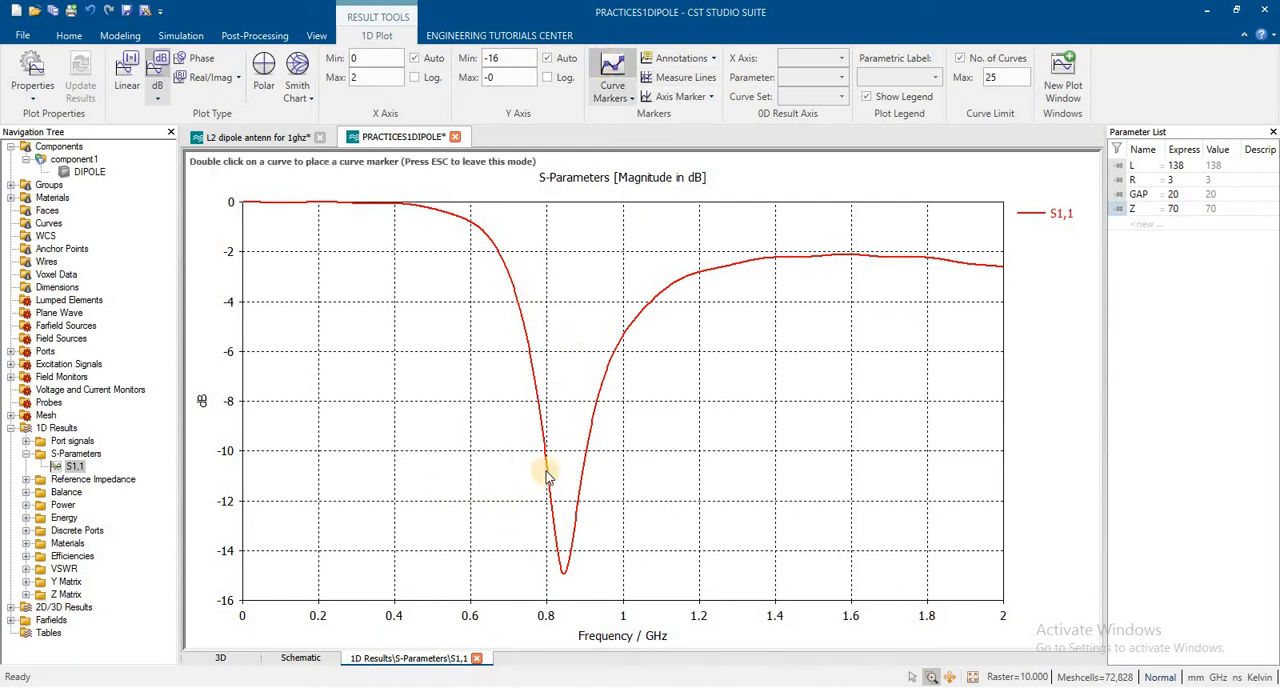
double_click(546, 463)
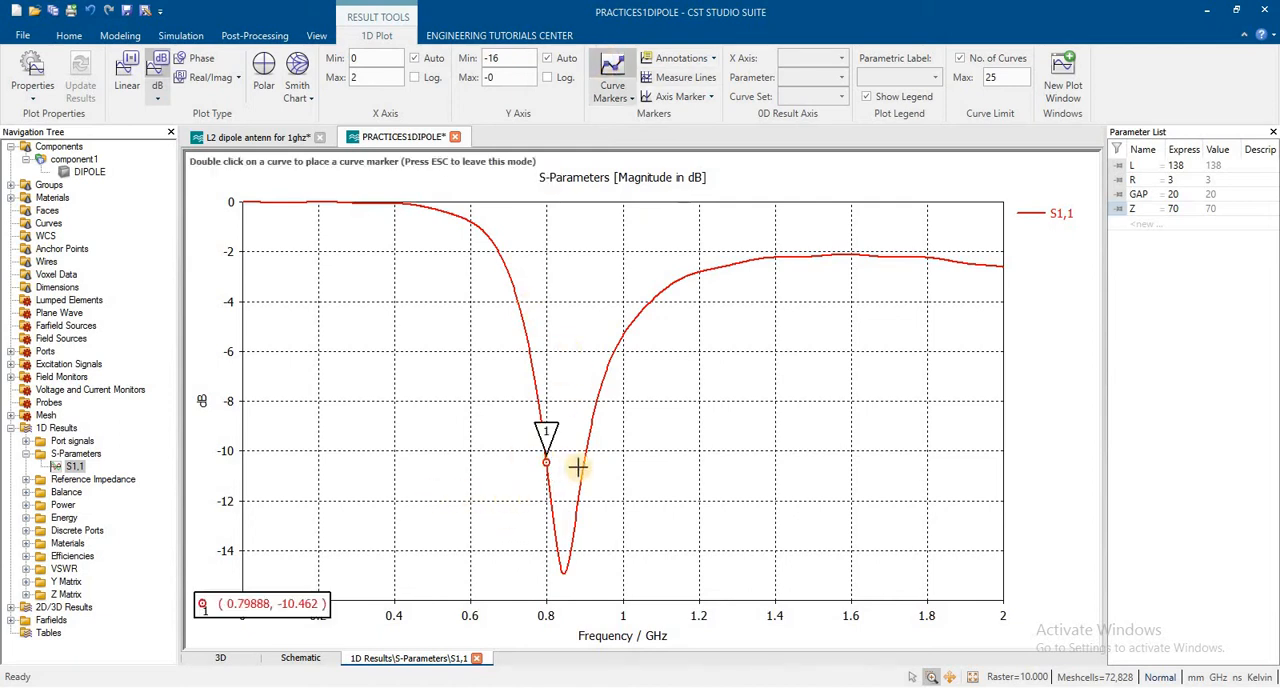
mouse_move(583, 467)
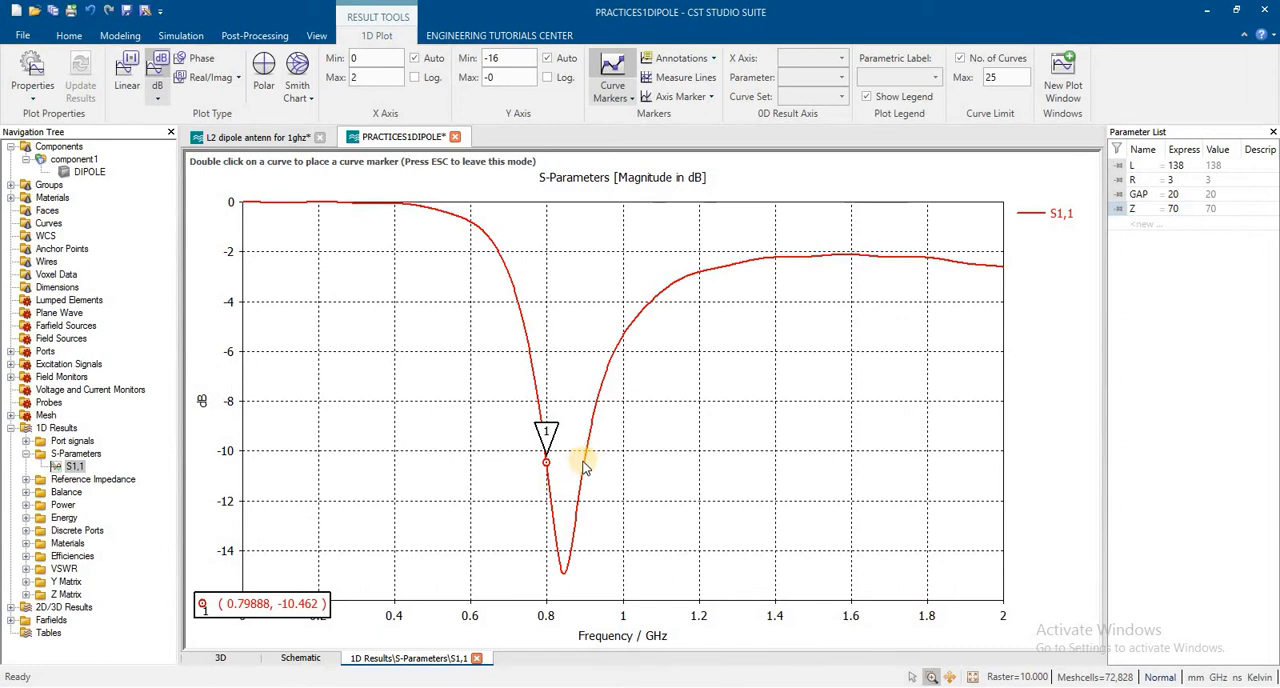
double_click(583, 462)
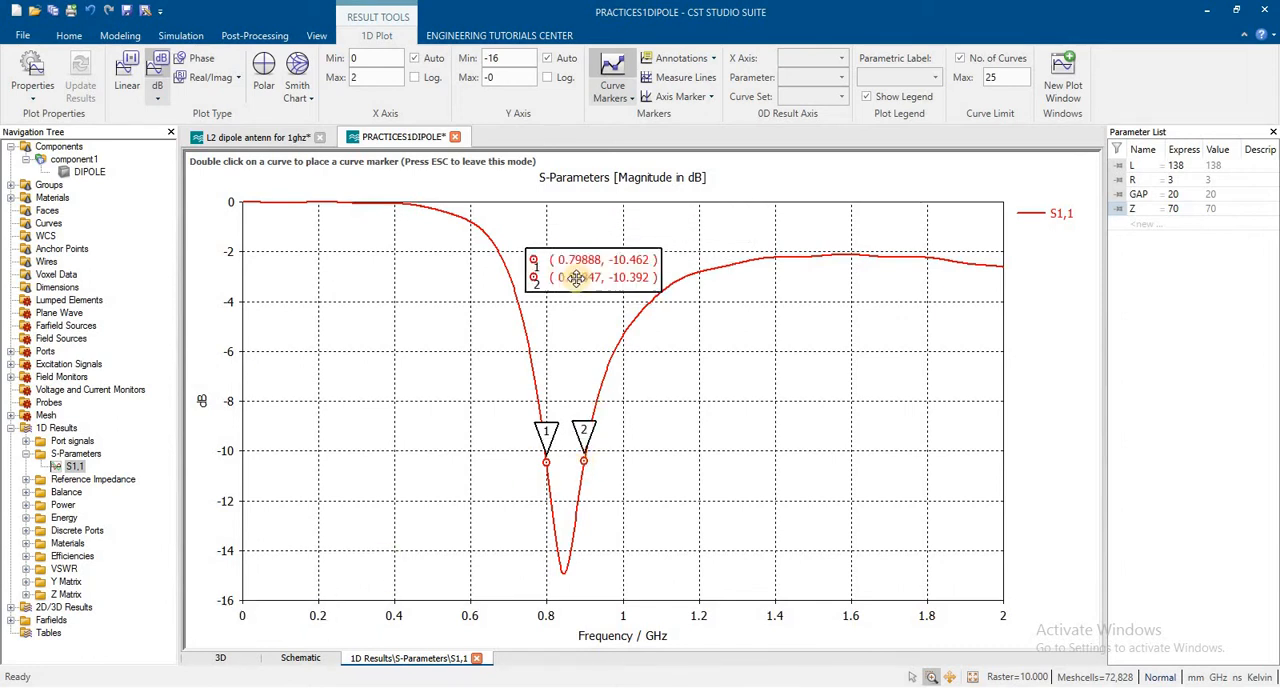
mouse_move(630, 200)
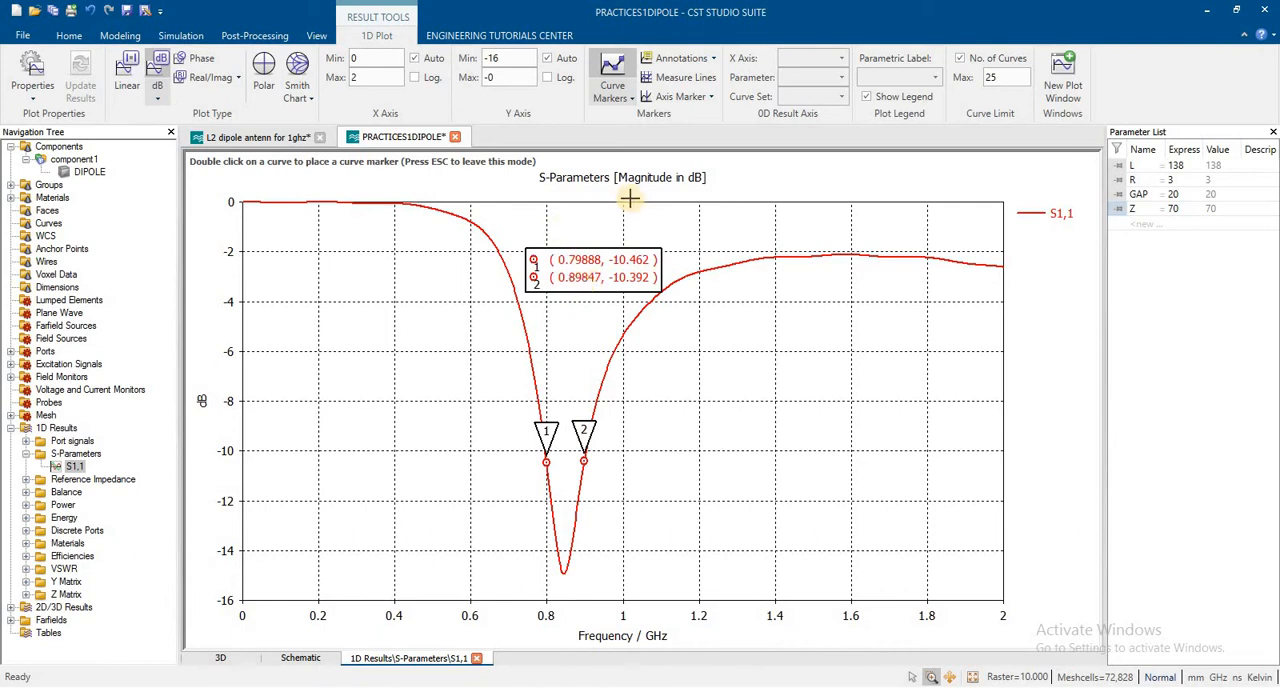
mouse_move(525, 350)
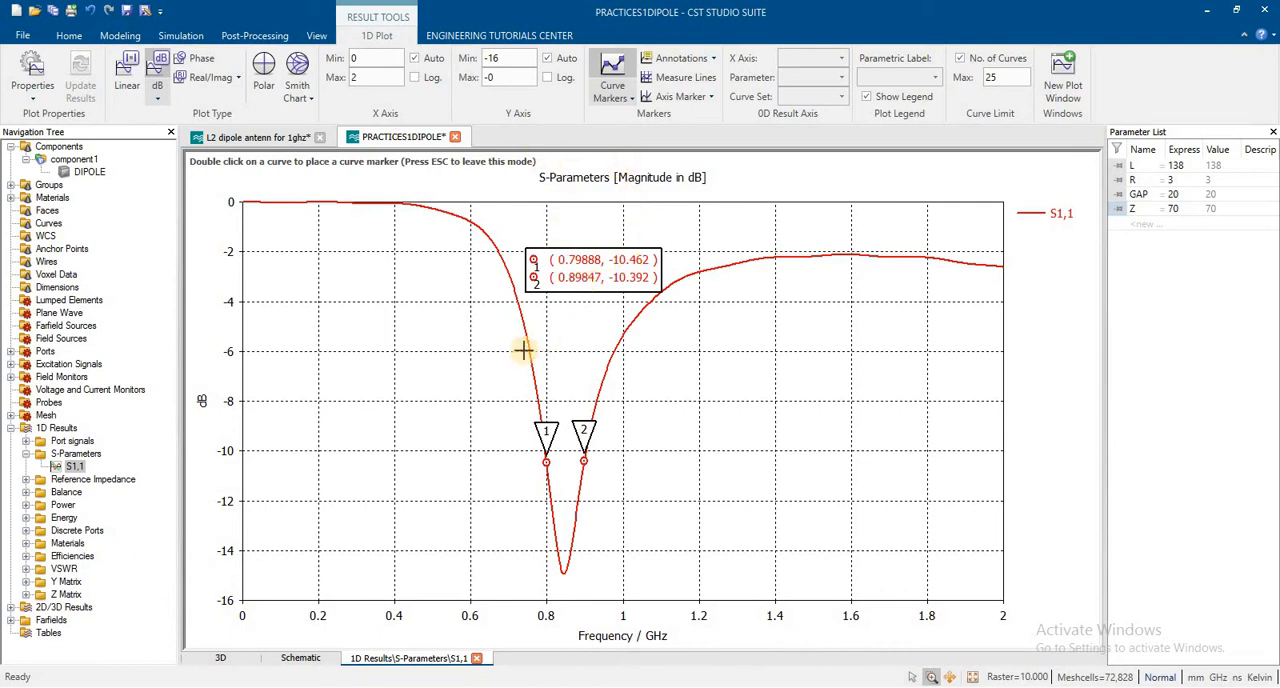
mouse_move(578, 197)
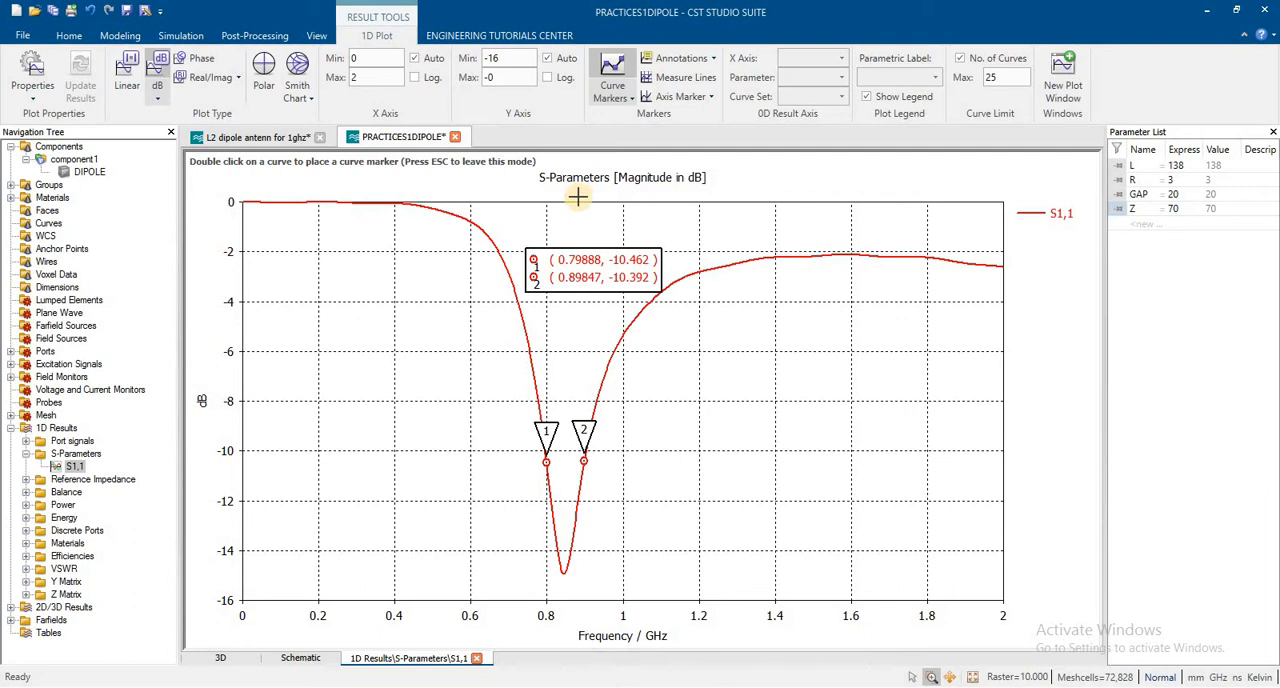
mouse_move(587, 135)
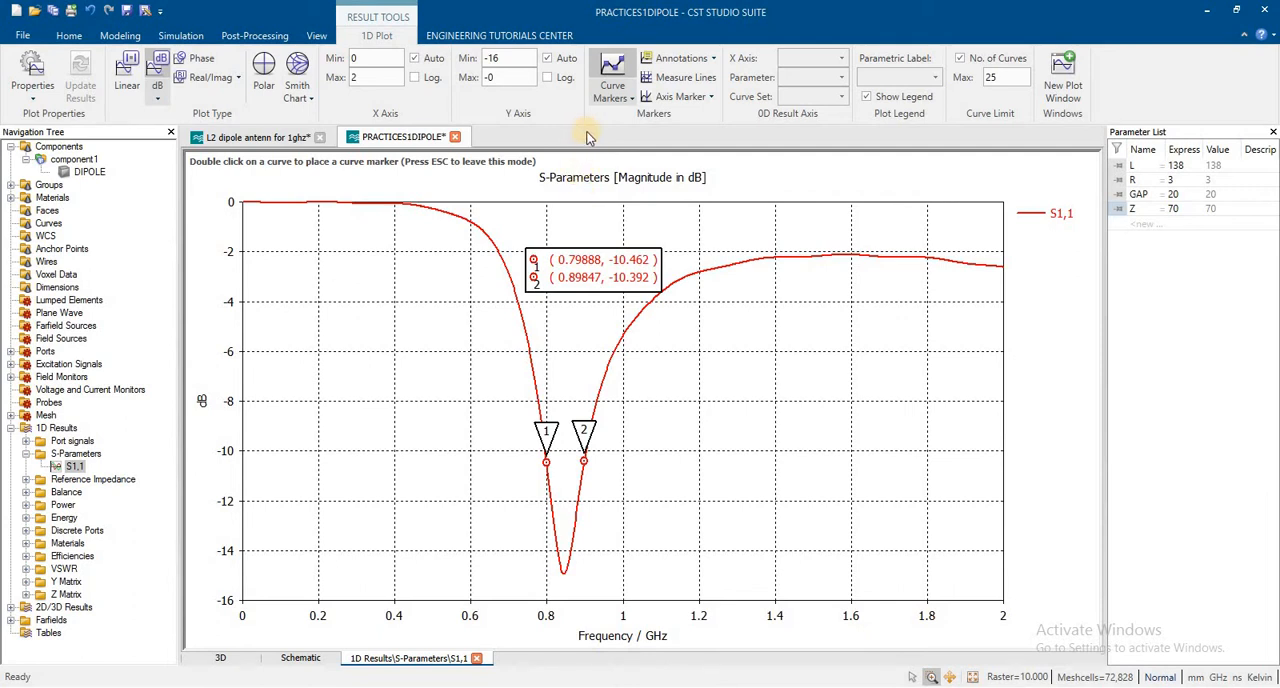
In the L2 dipole project, confirm the L sweep sequence runs 125 to 175 over 10 samples.
click(250, 137)
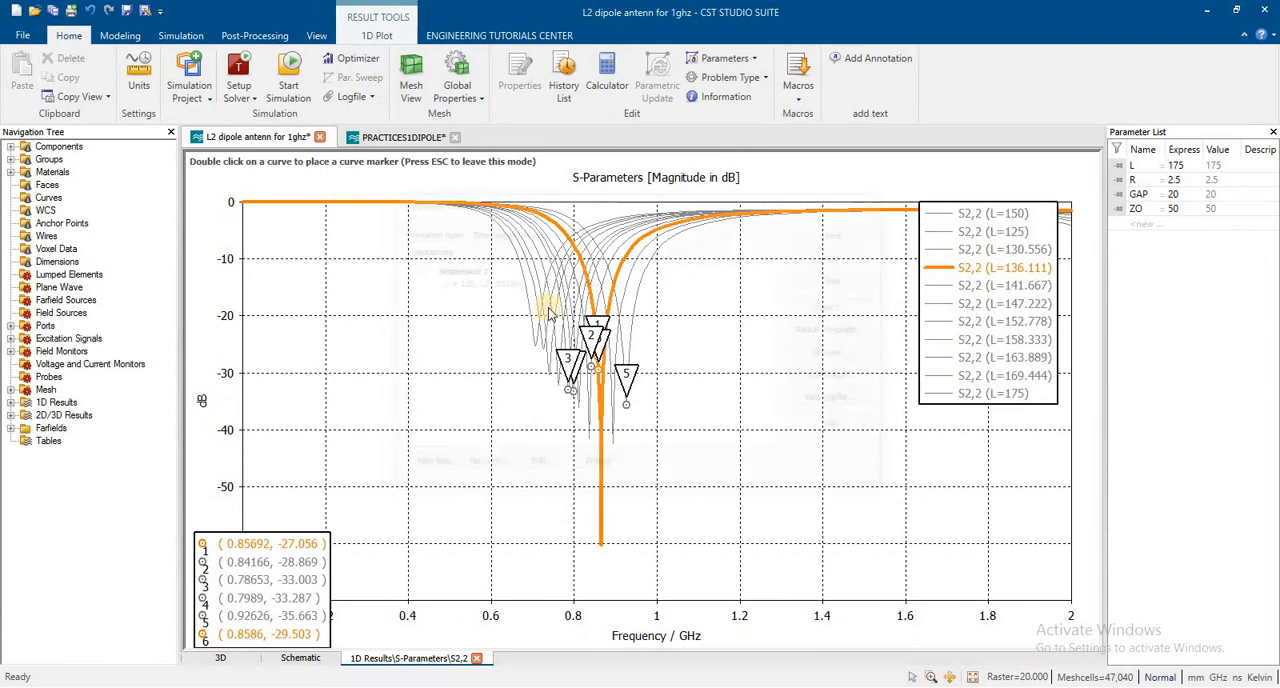
click(350, 77)
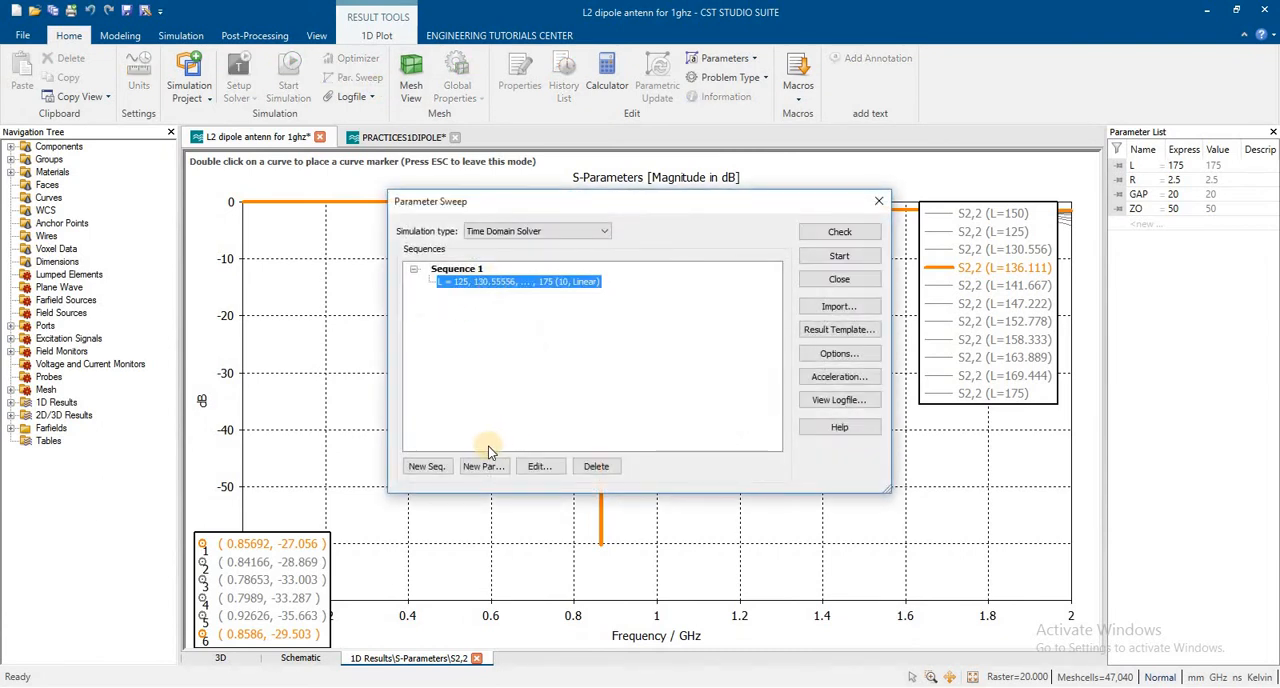
click(540, 466)
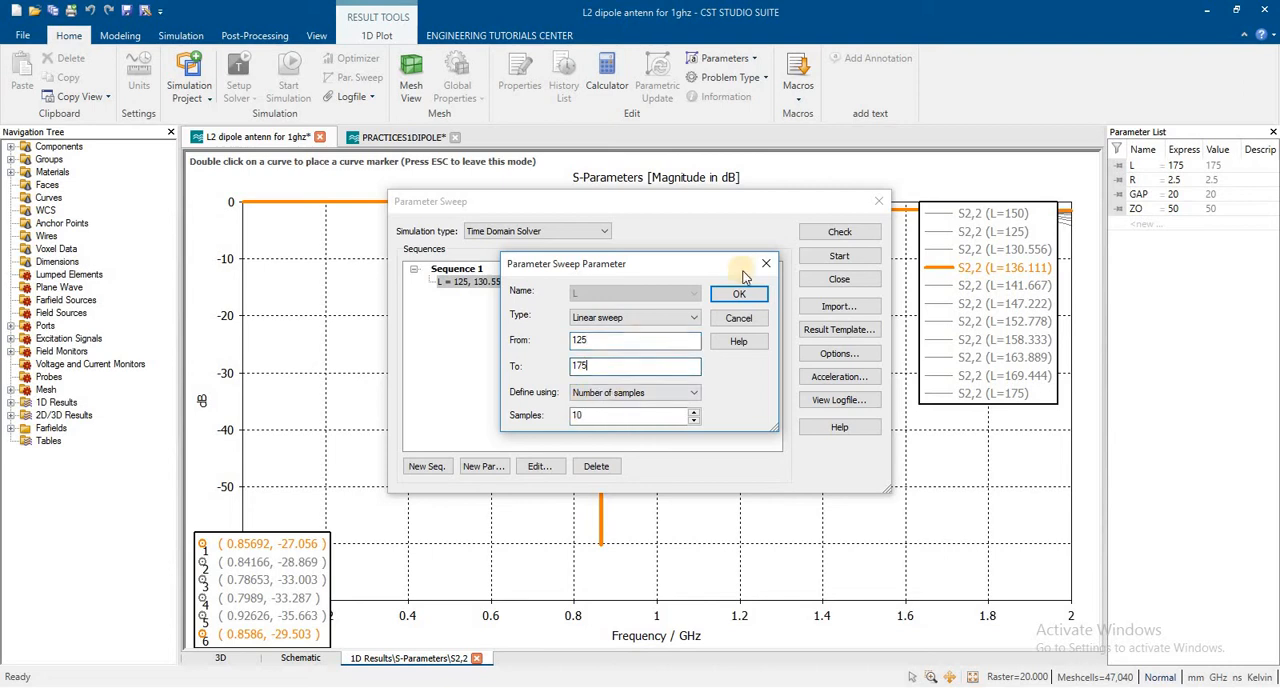
click(739, 293)
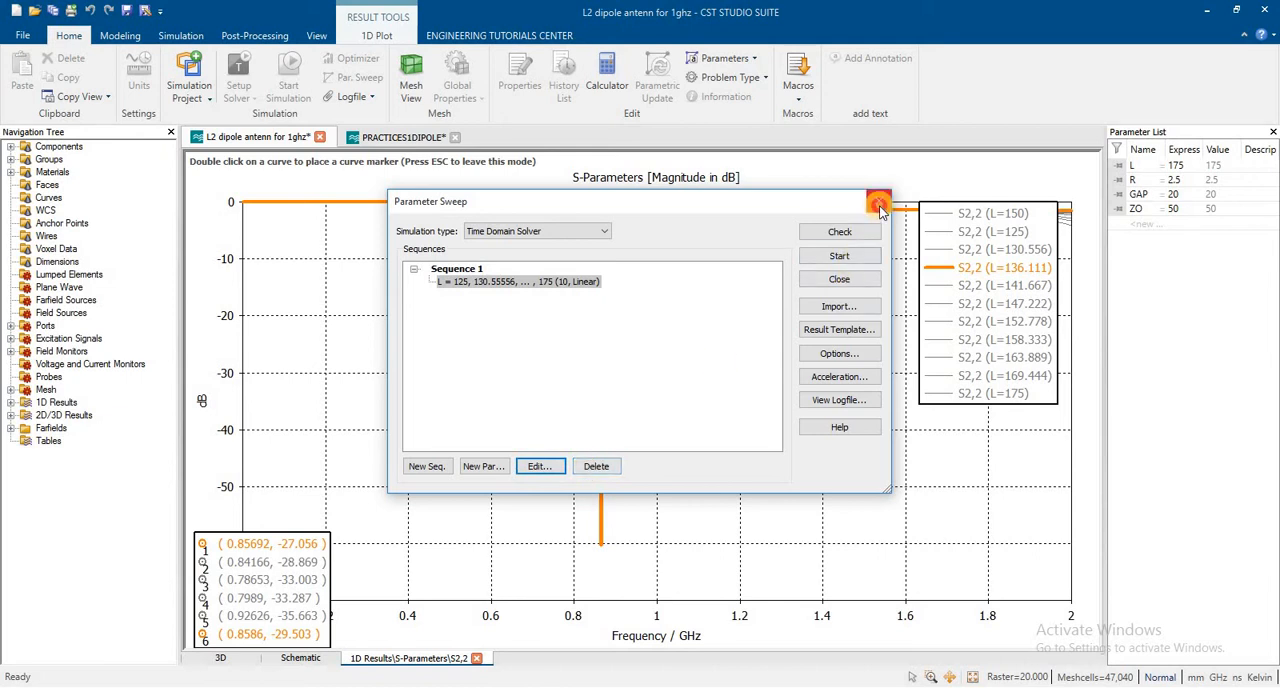
click(878, 203)
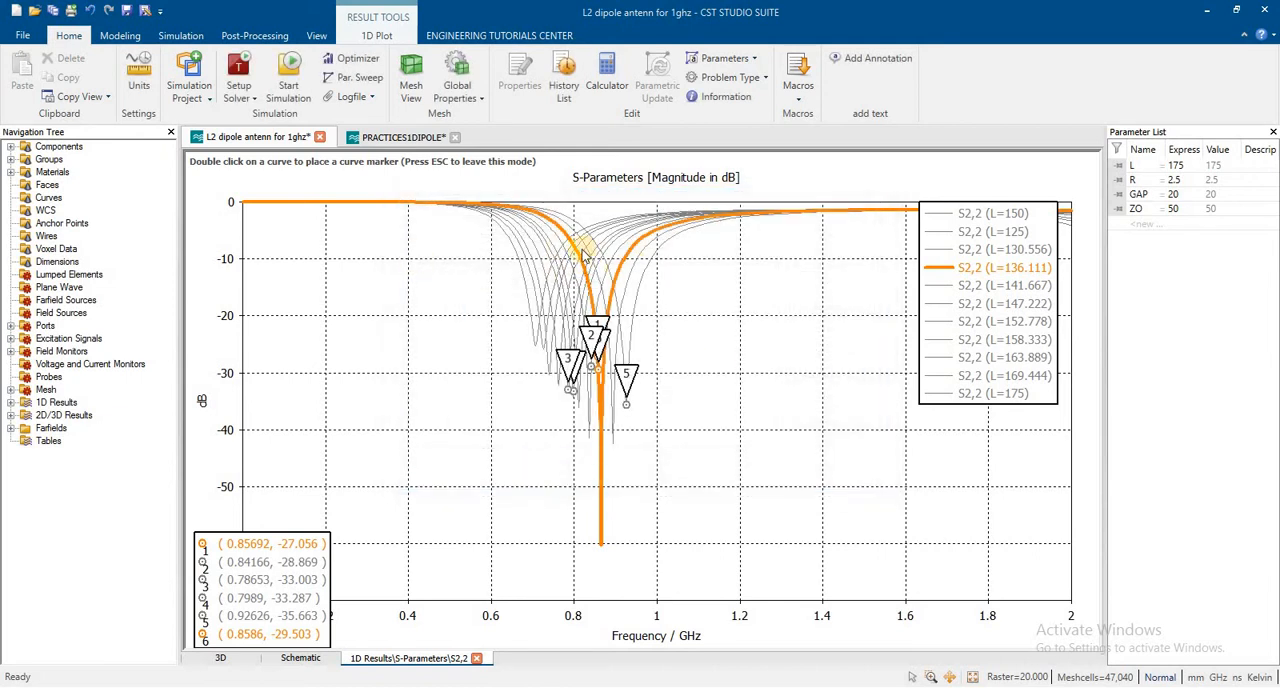
mouse_move(650, 268)
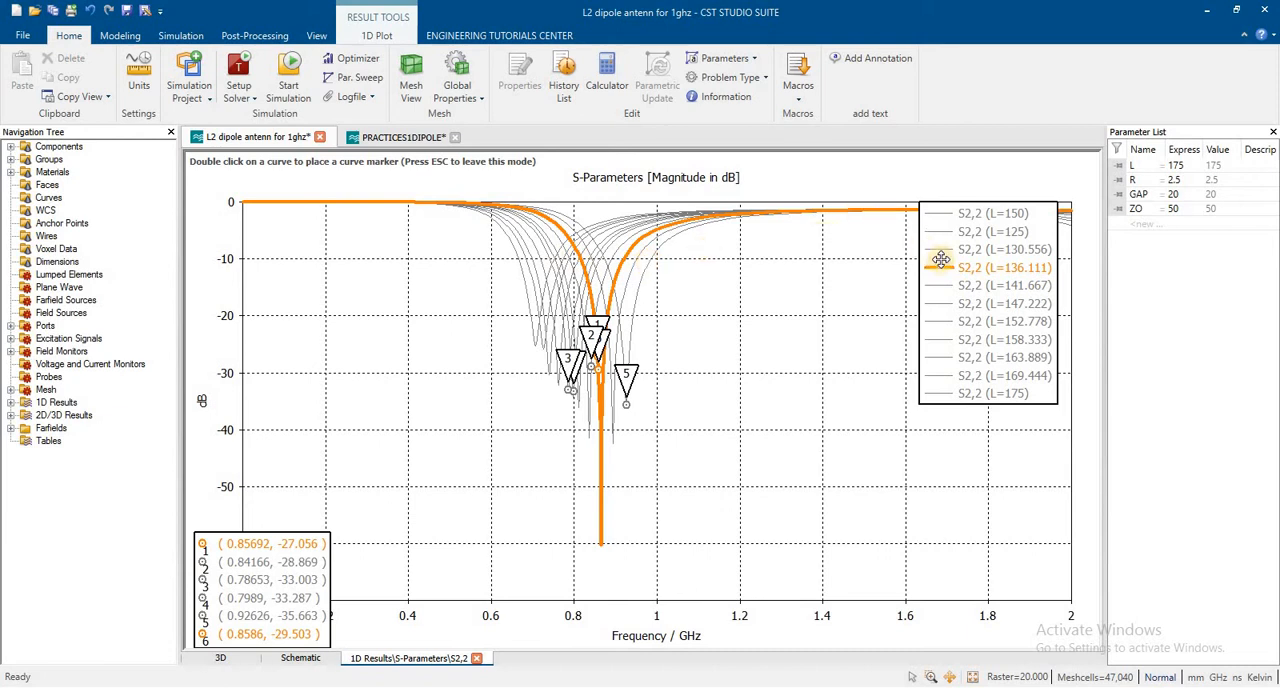
List the sweep runs in the Result Navigator and isolate the L = 125 run's S2,2 curve.
click(1004, 249)
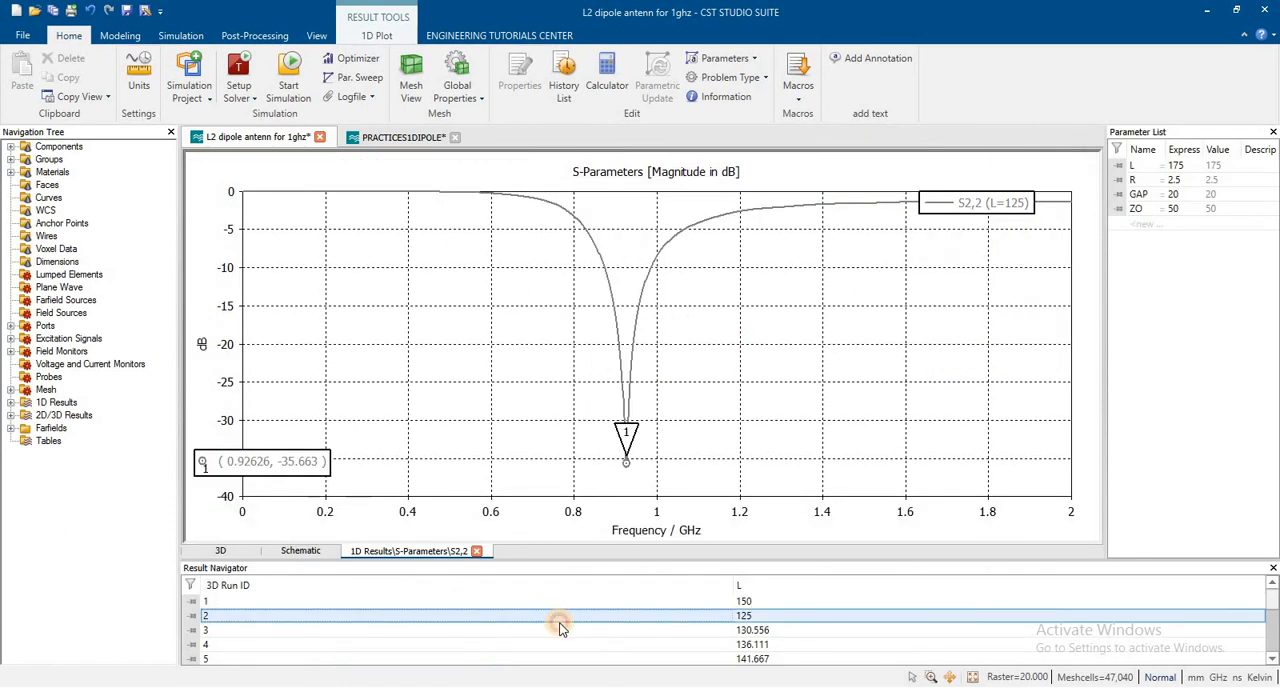
mouse_move(561, 600)
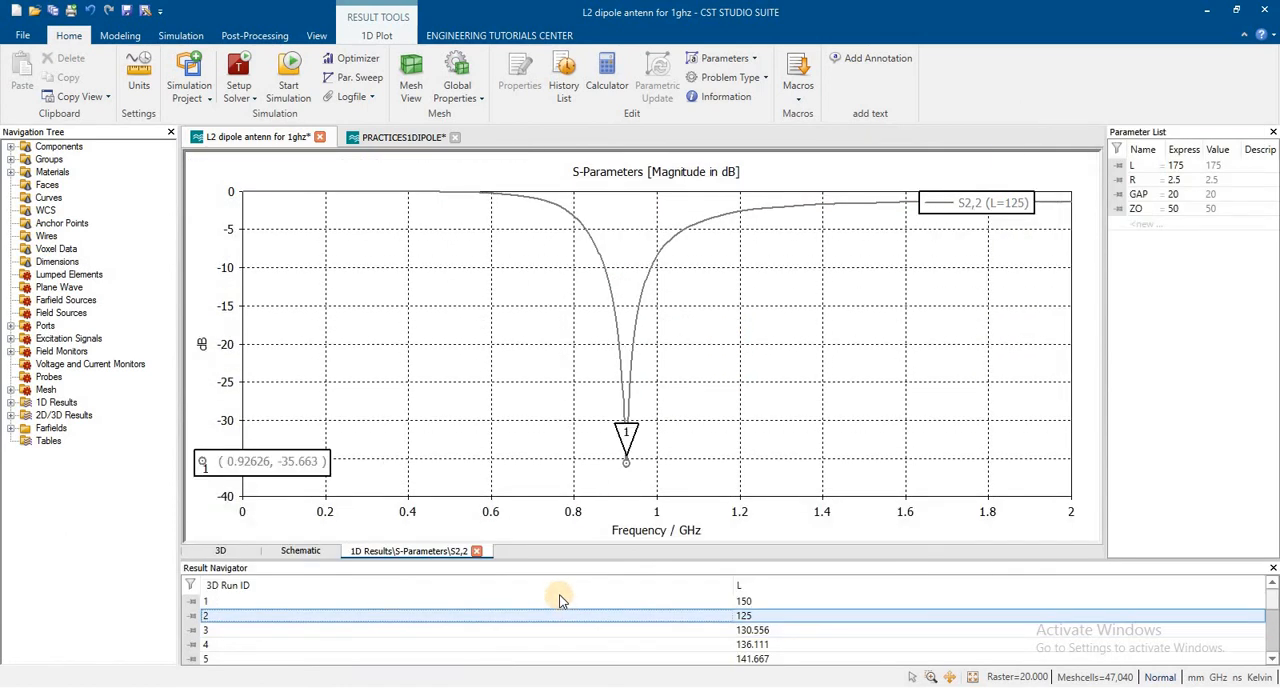
mouse_move(548, 639)
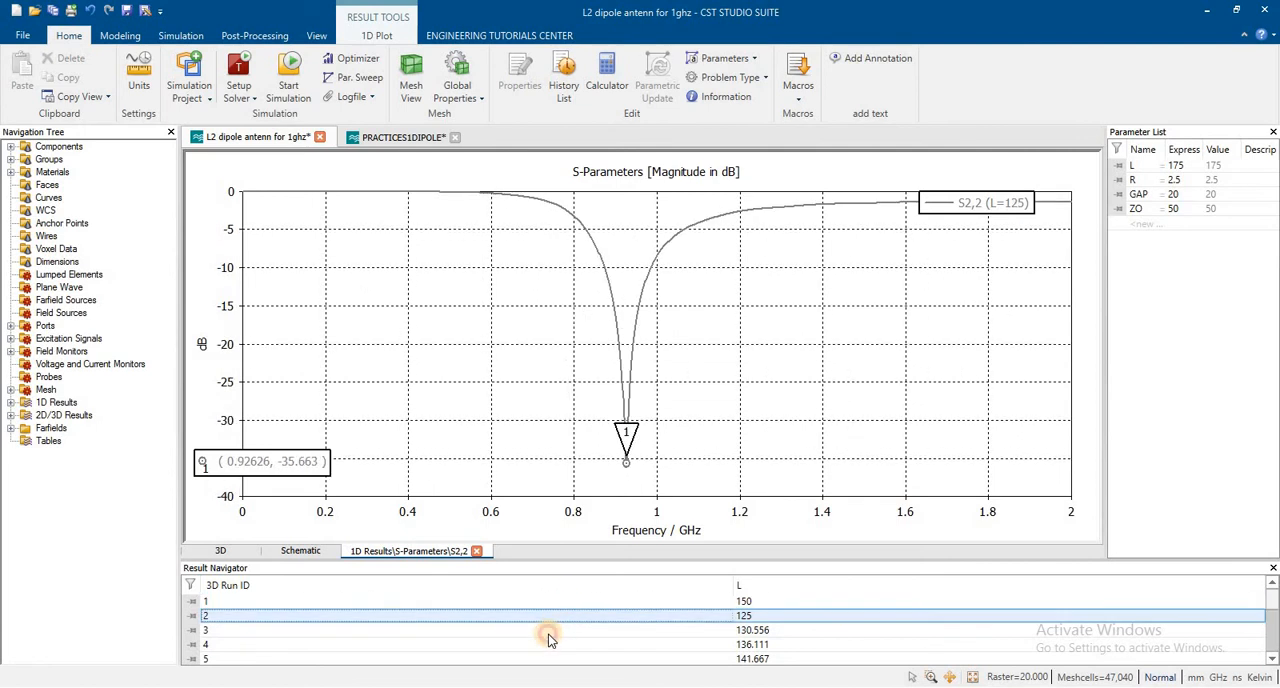
click(545, 644)
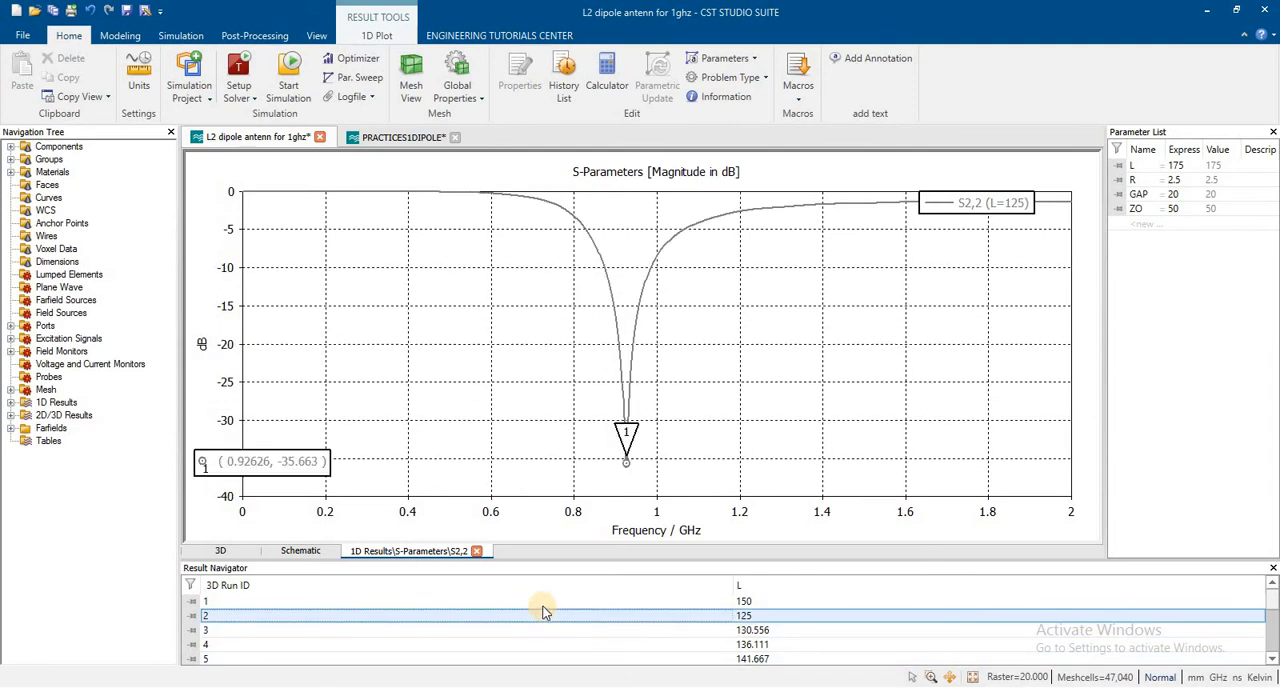
mouse_move(545, 643)
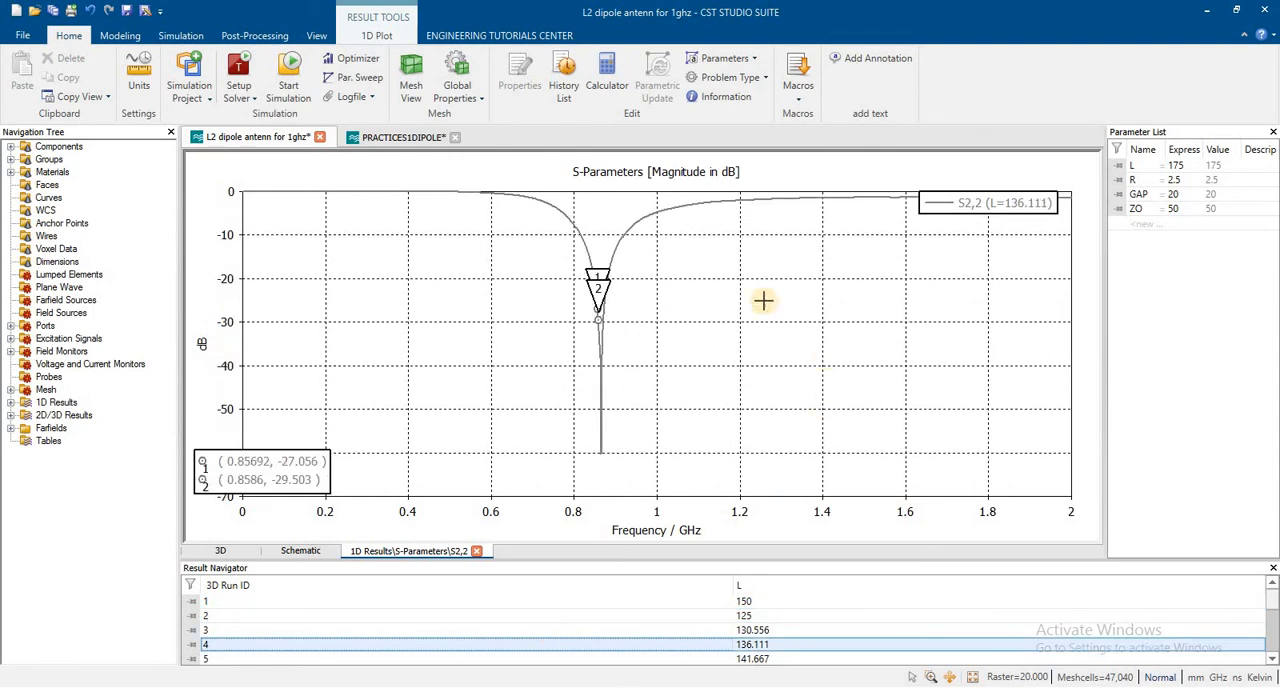
mouse_move(1033, 335)
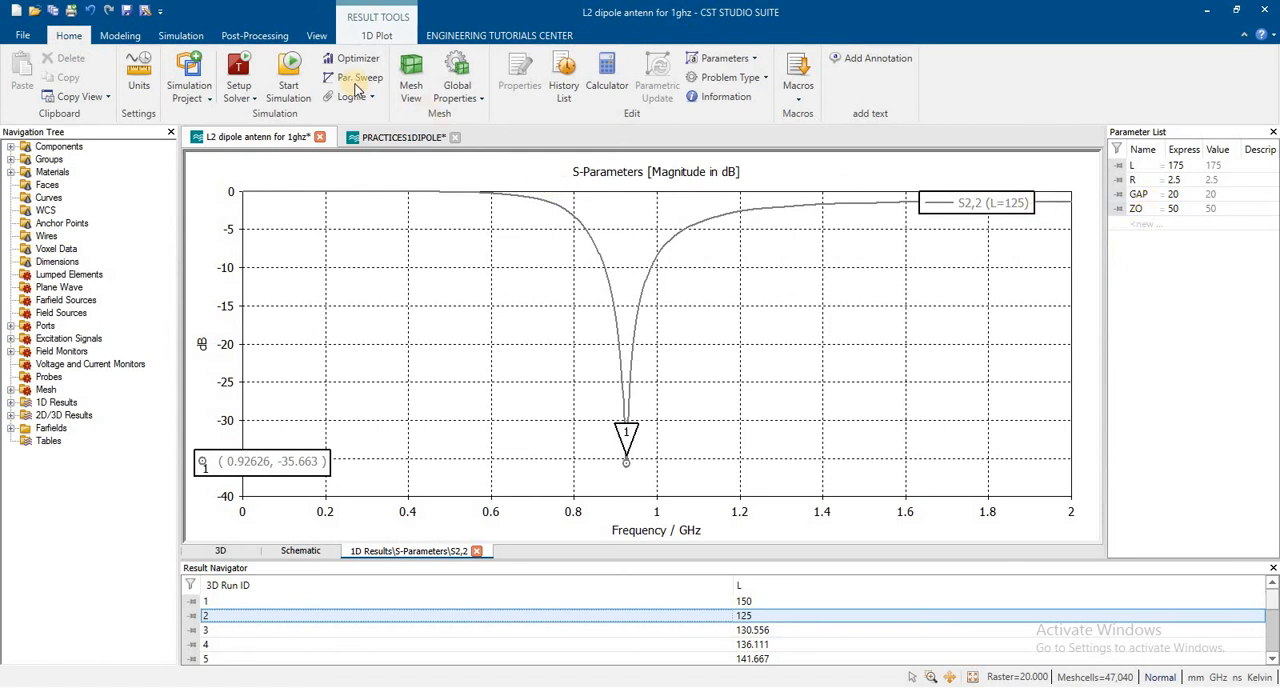
mouse_move(454, 231)
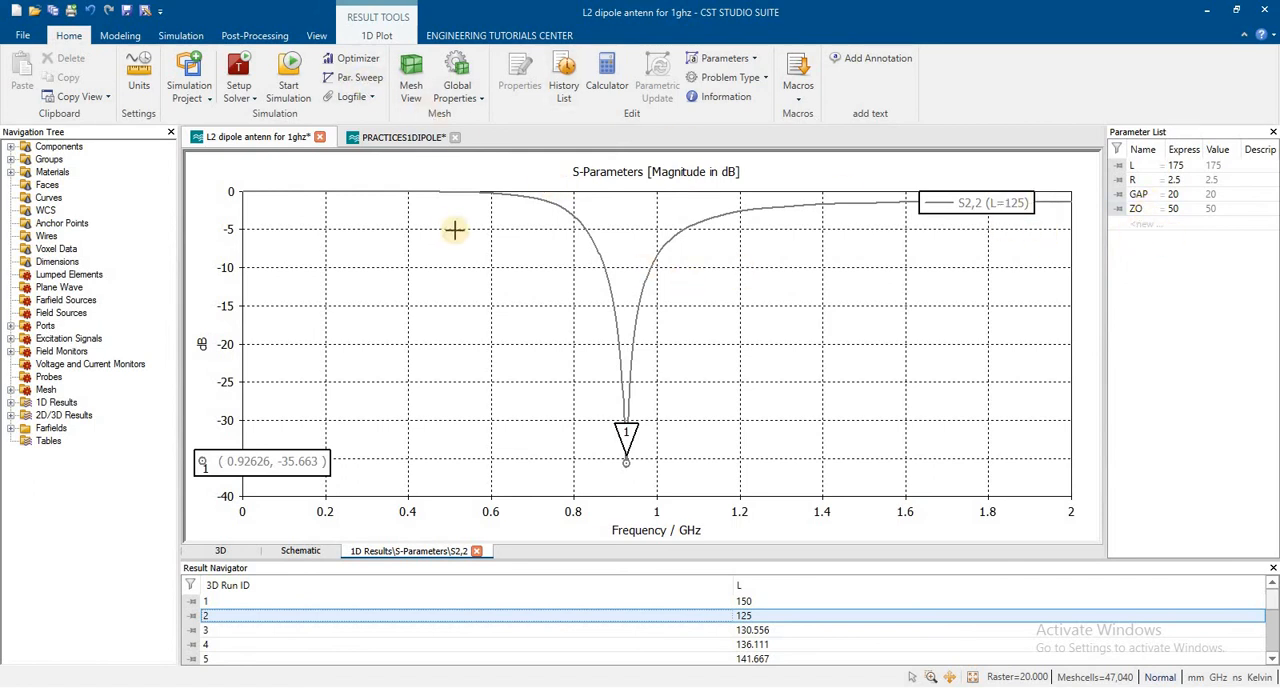
mouse_move(565, 300)
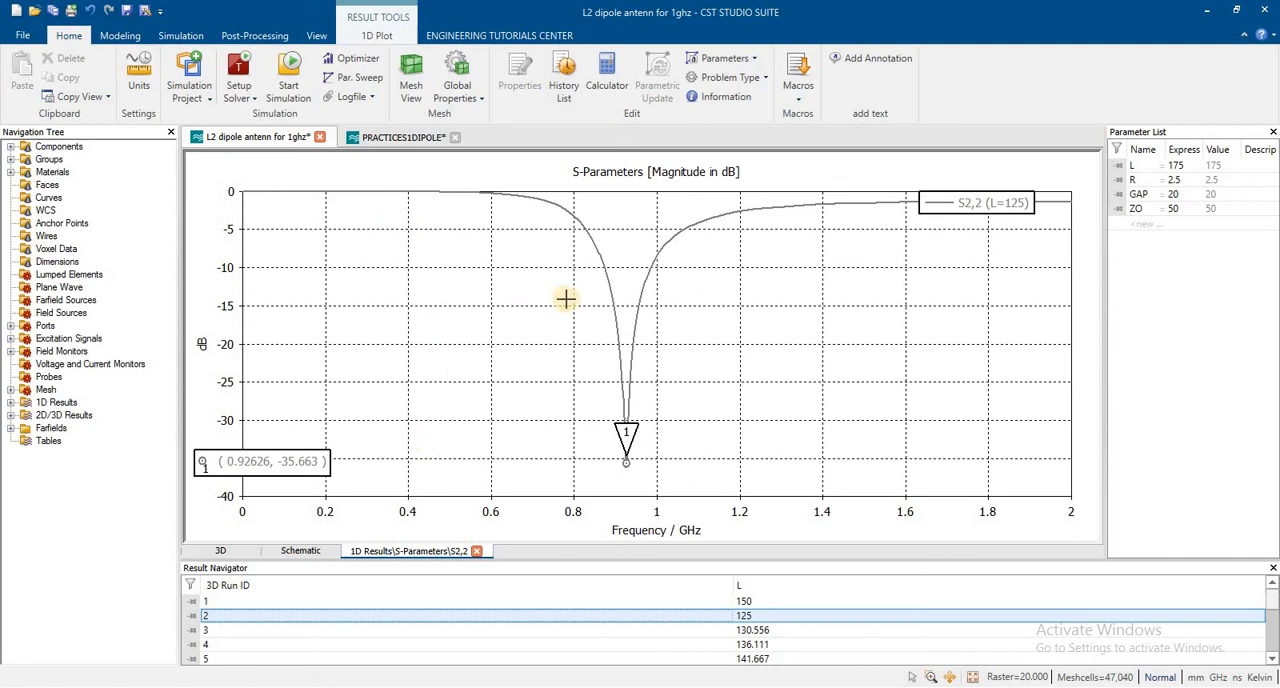
mouse_move(614, 188)
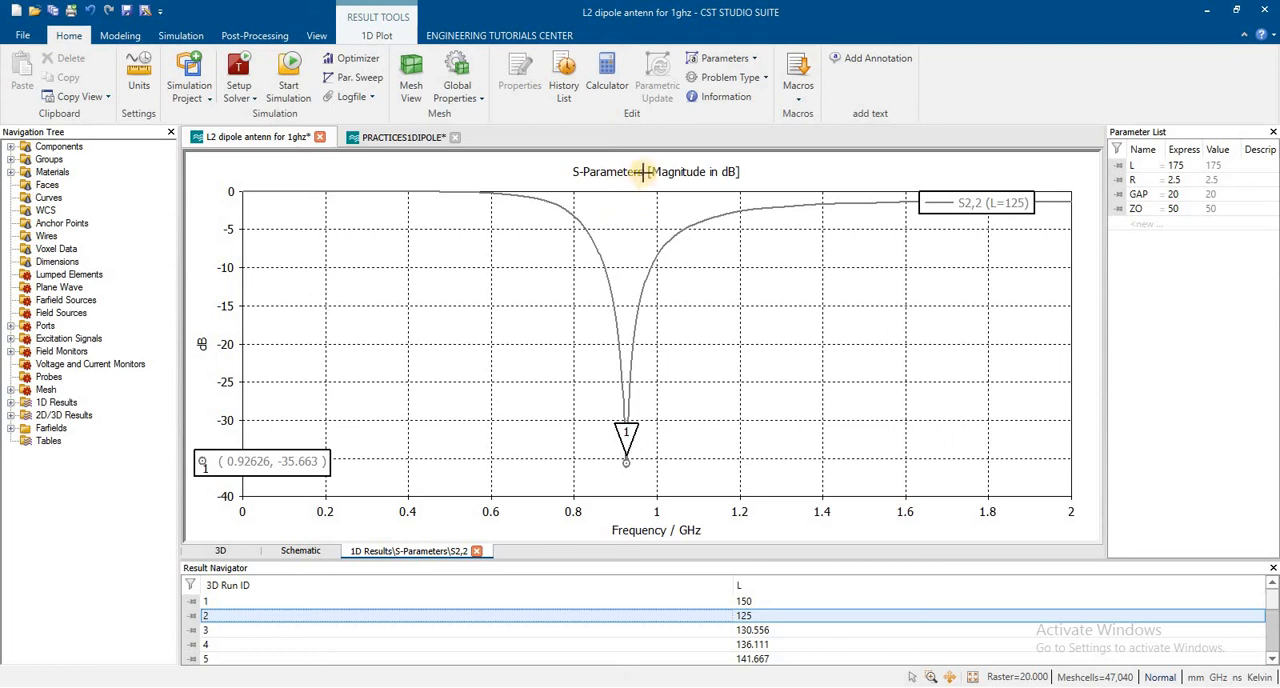
mouse_move(733, 160)
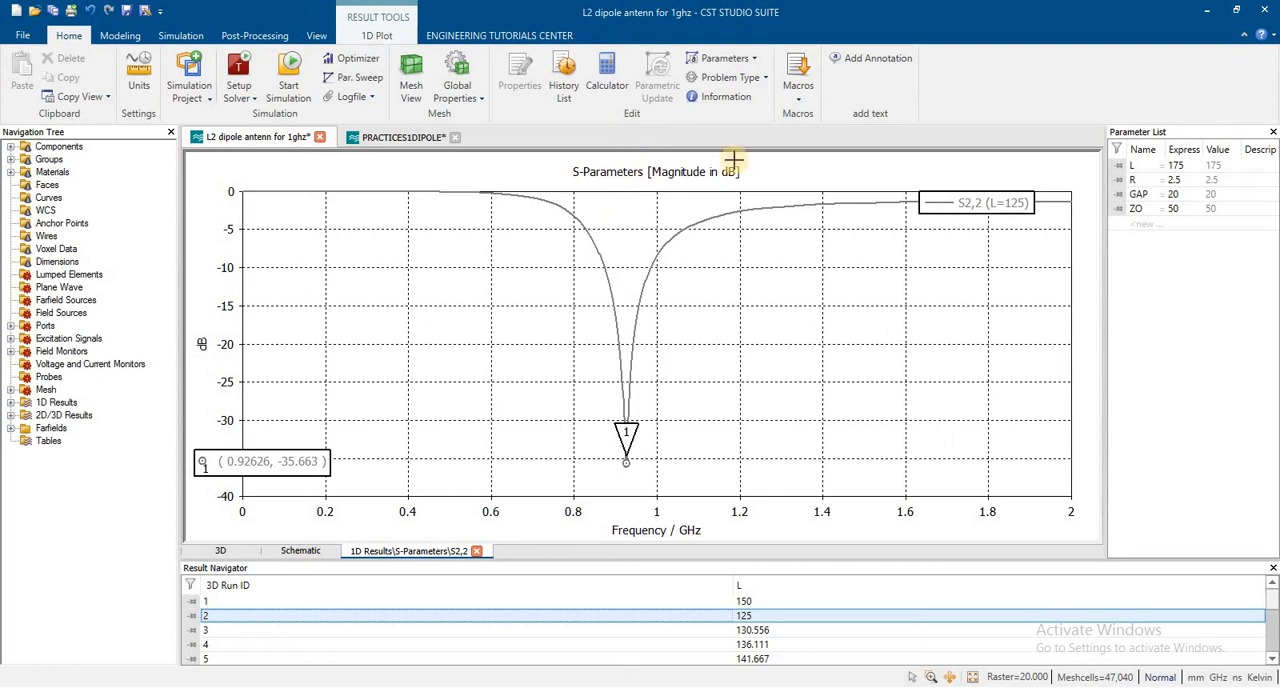
mouse_move(688, 133)
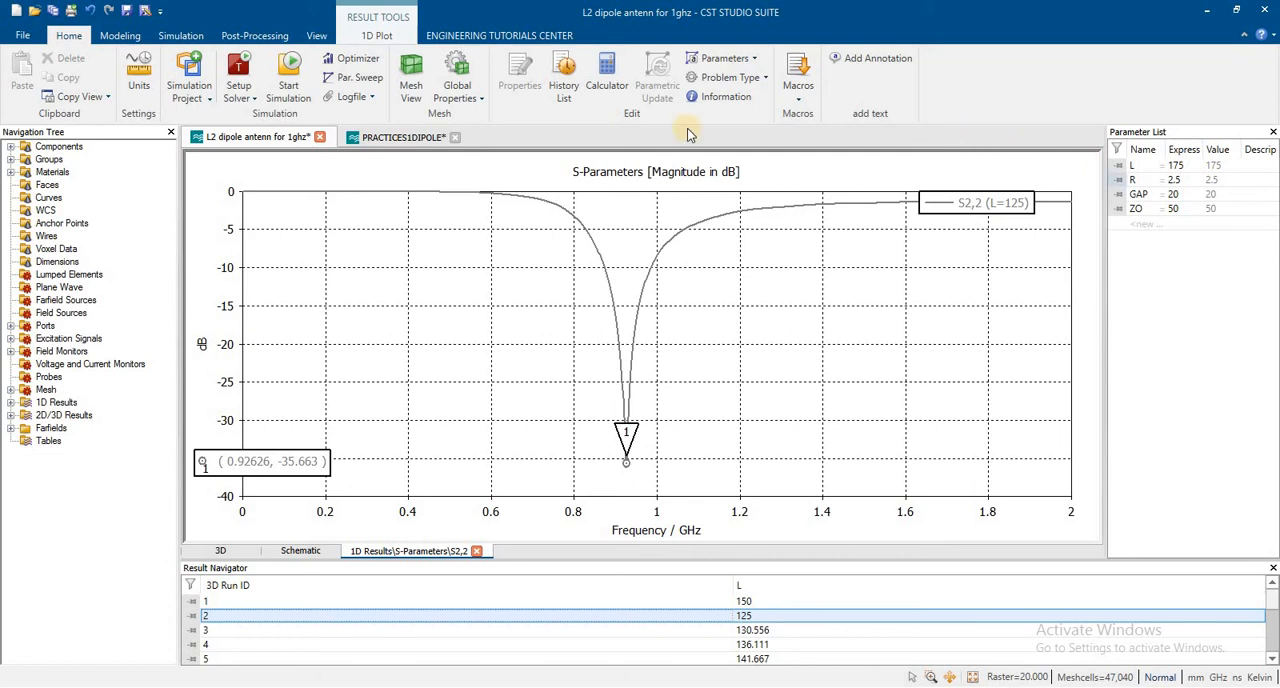
mouse_move(590, 133)
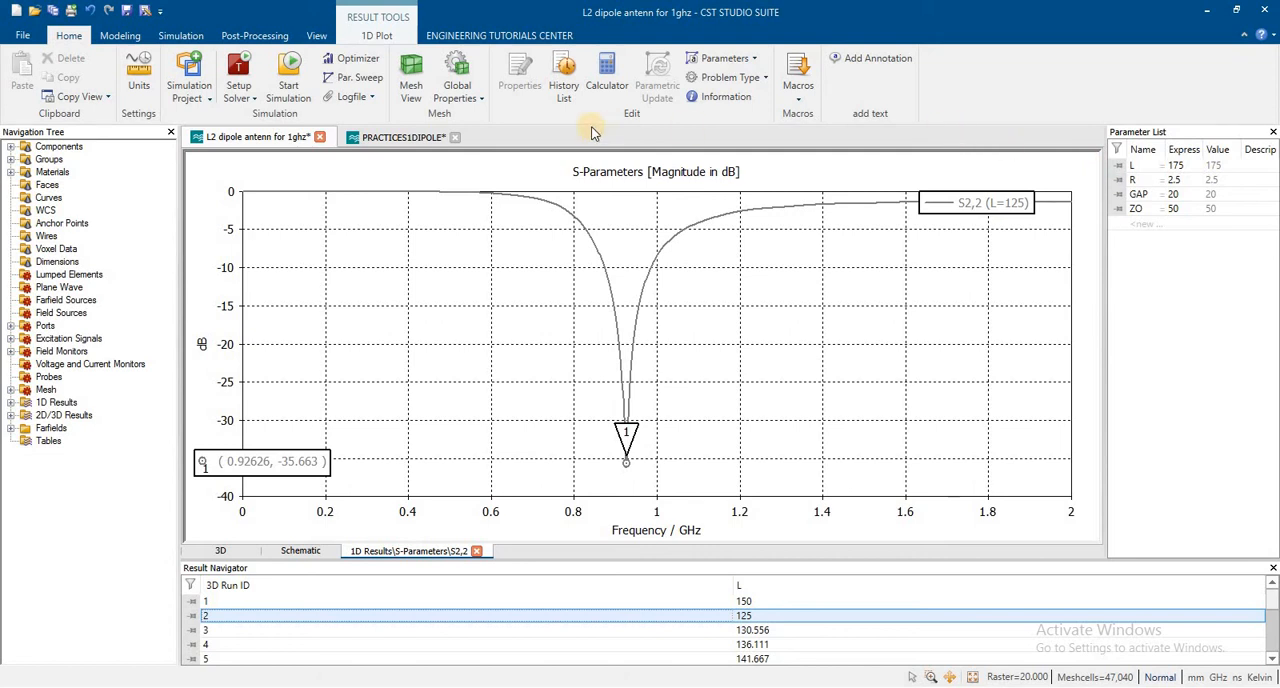
mouse_move(587, 147)
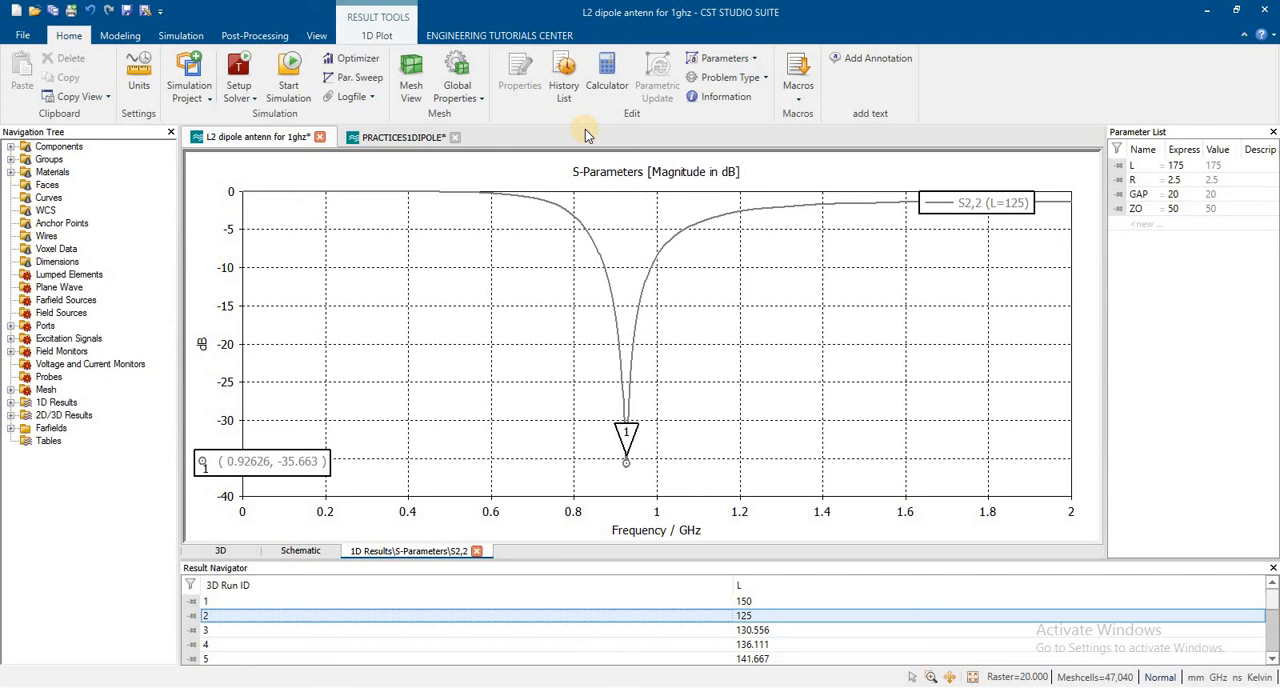
mouse_move(618, 133)
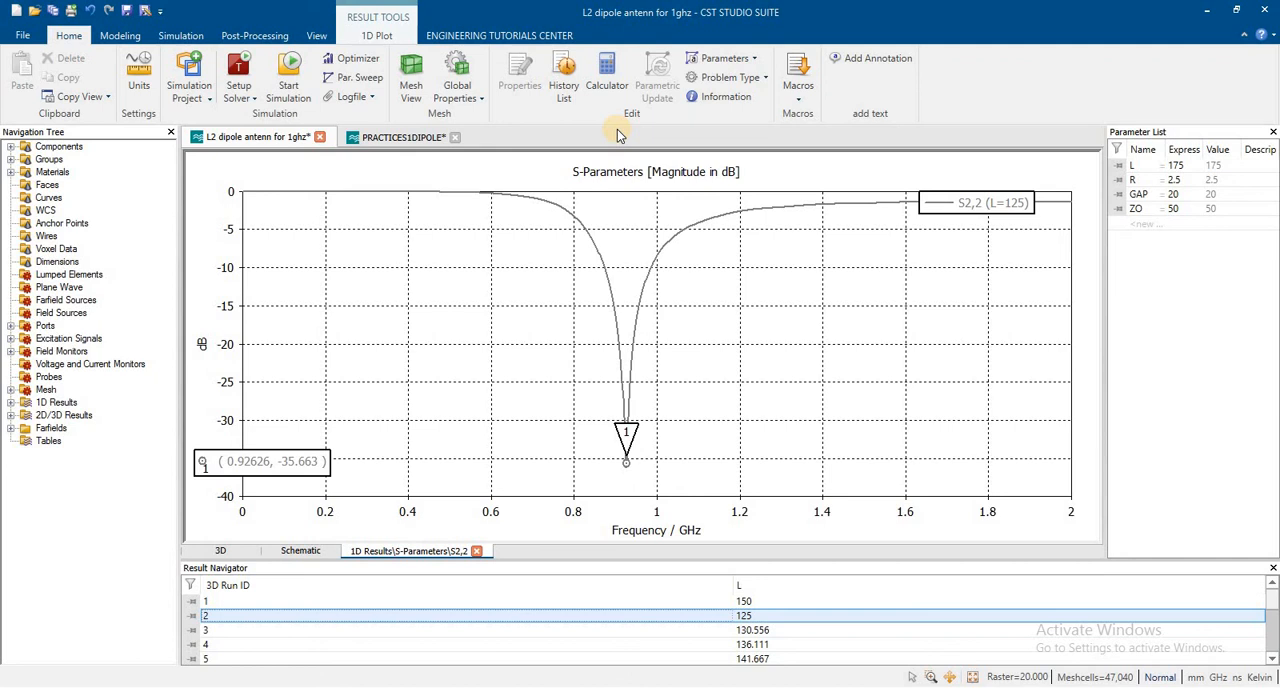
mouse_move(609, 137)
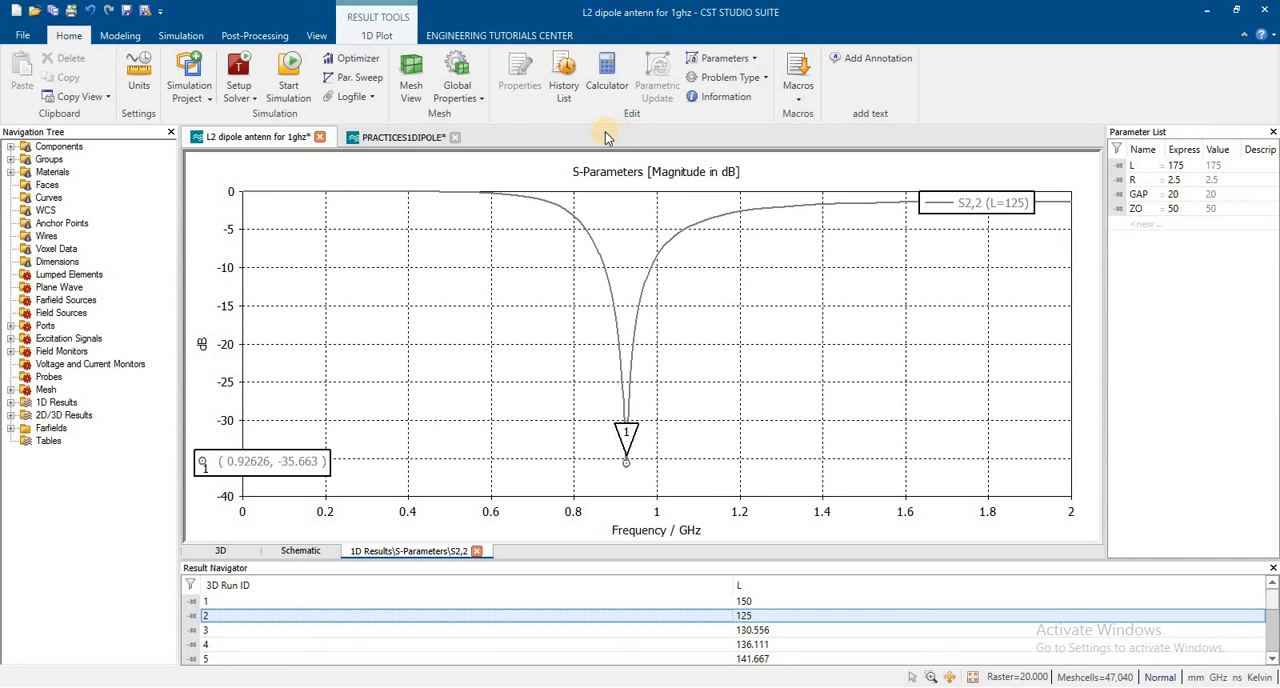
mouse_move(590, 137)
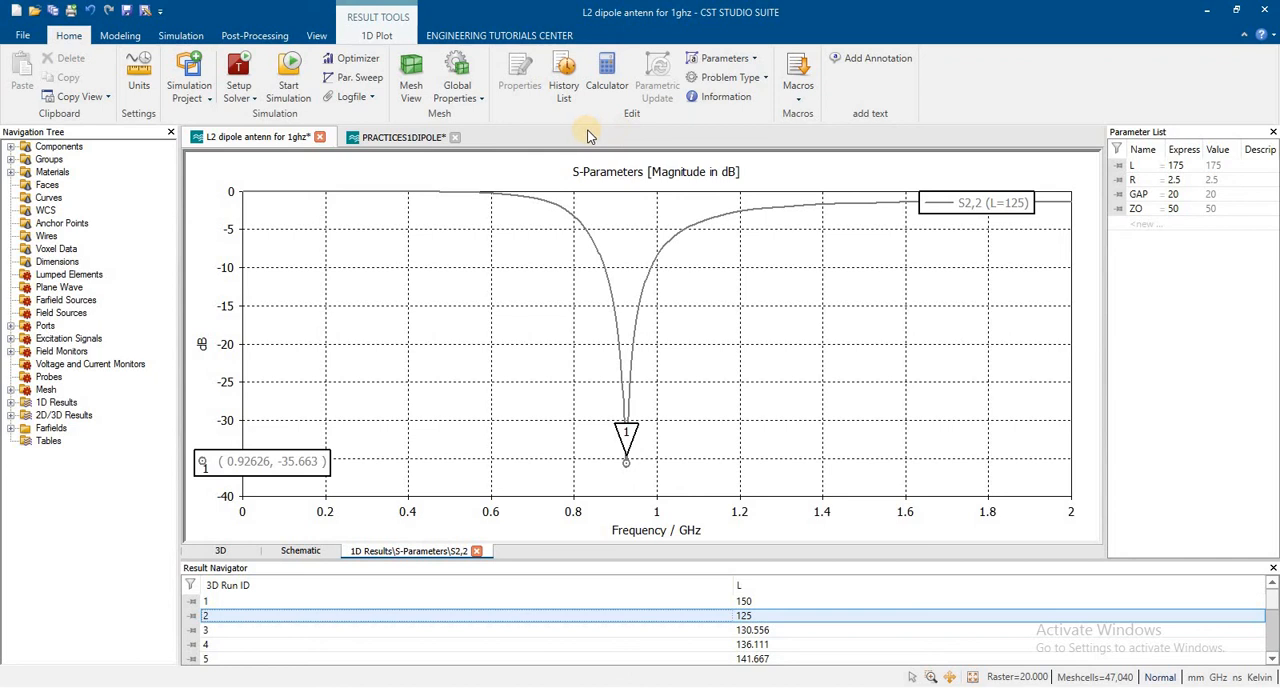
mouse_move(560, 137)
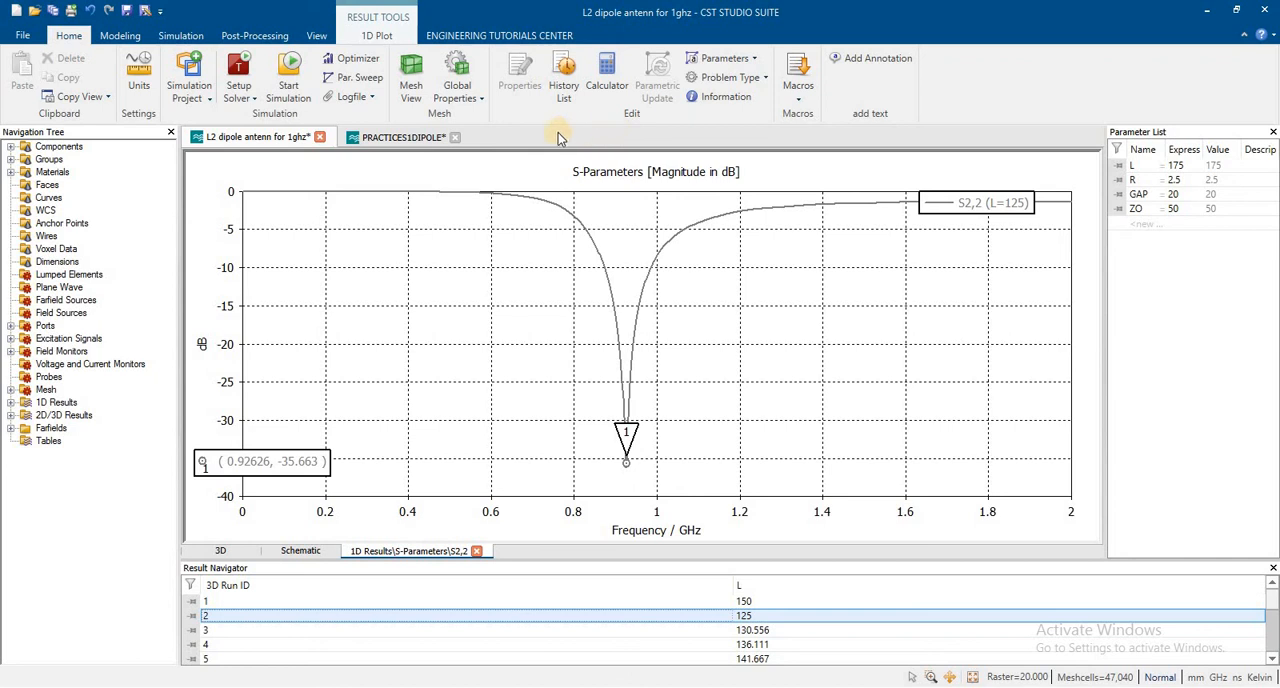